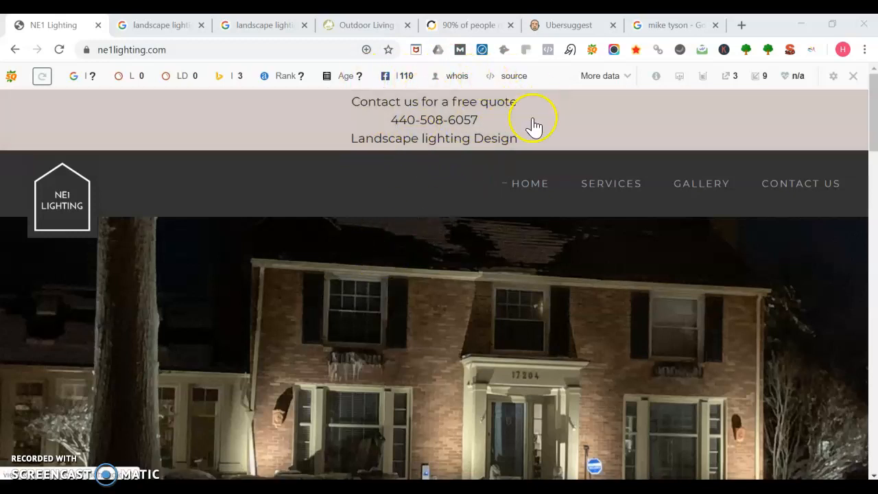
mouse_move(410, 212)
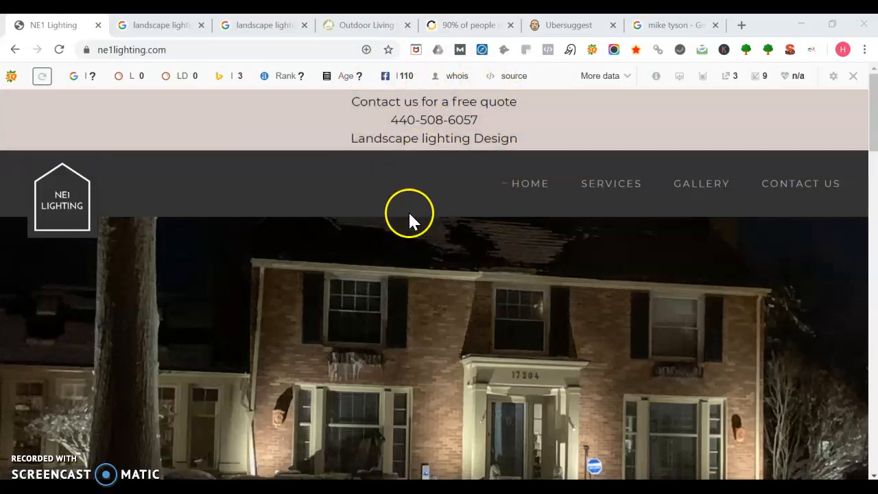
mouse_move(434, 131)
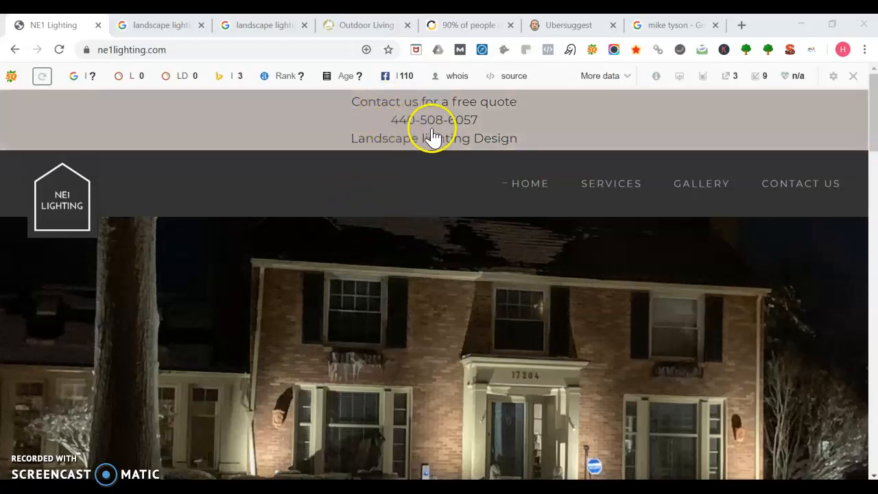
mouse_move(473, 130)
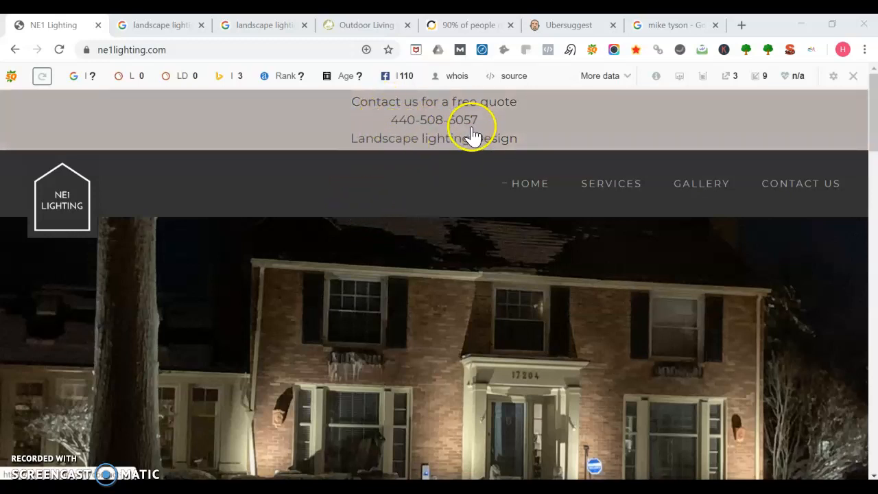
mouse_move(370, 189)
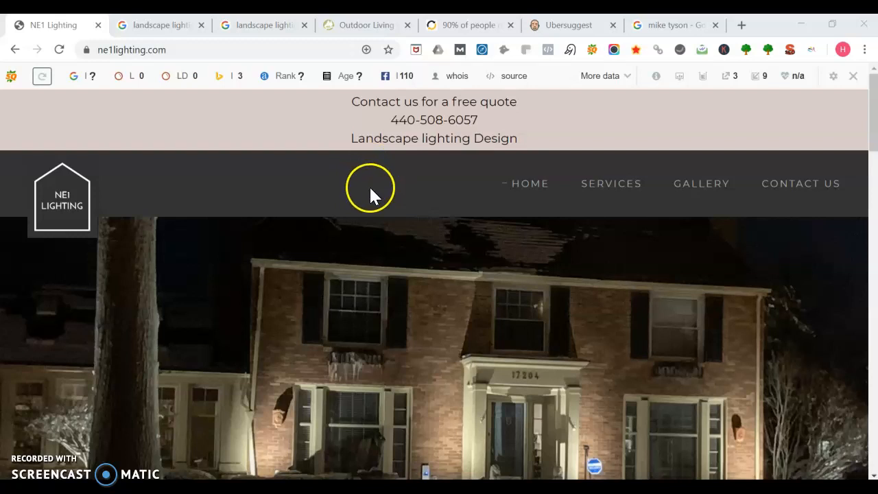
mouse_move(88, 253)
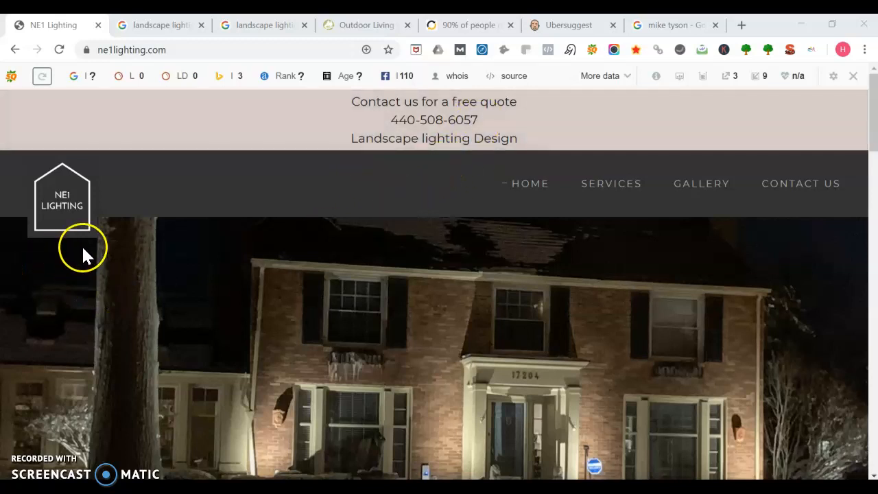
mouse_move(85, 254)
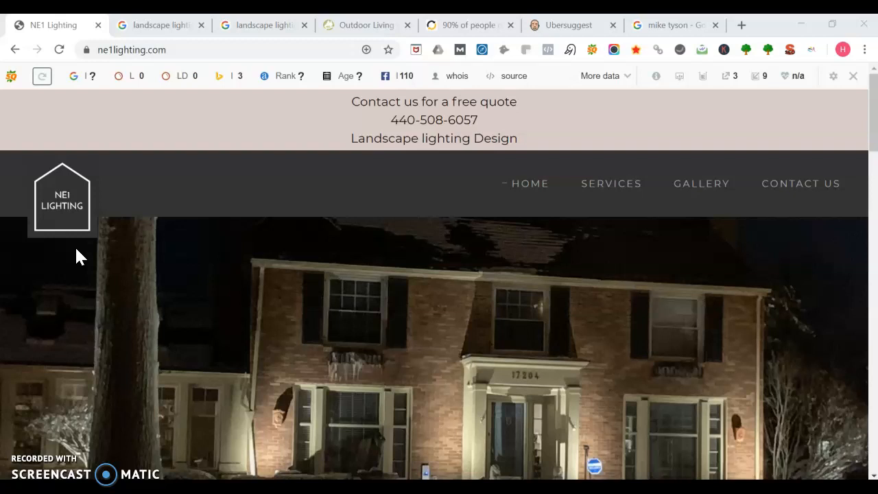
mouse_move(757, 315)
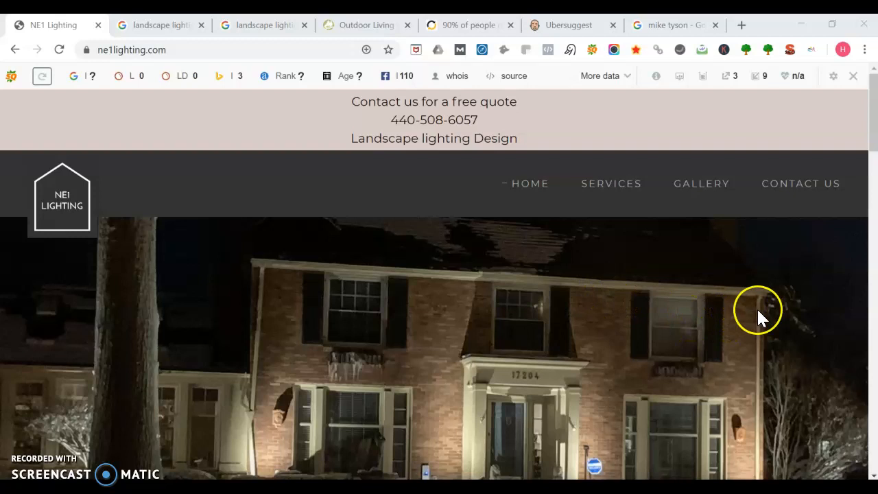
mouse_move(774, 354)
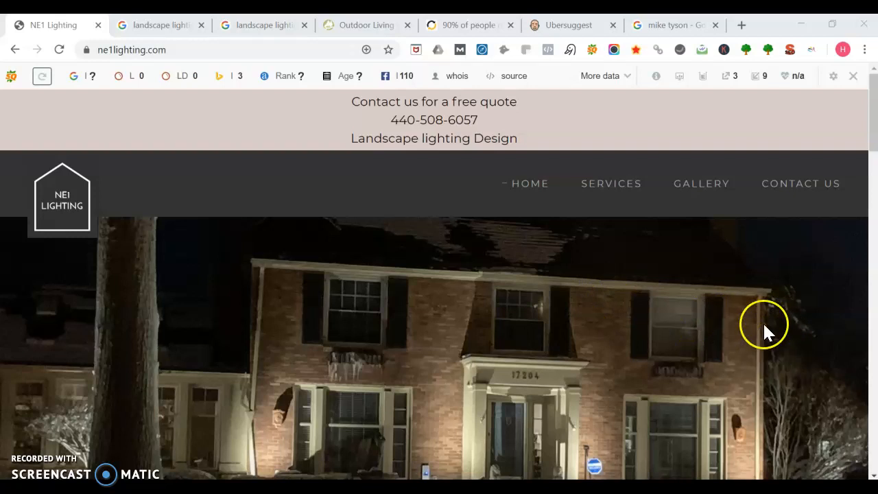
mouse_move(754, 321)
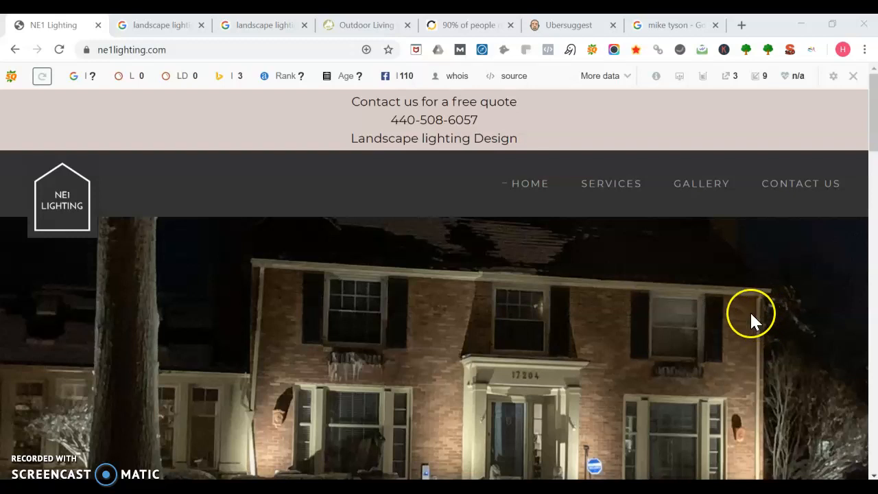
mouse_move(719, 280)
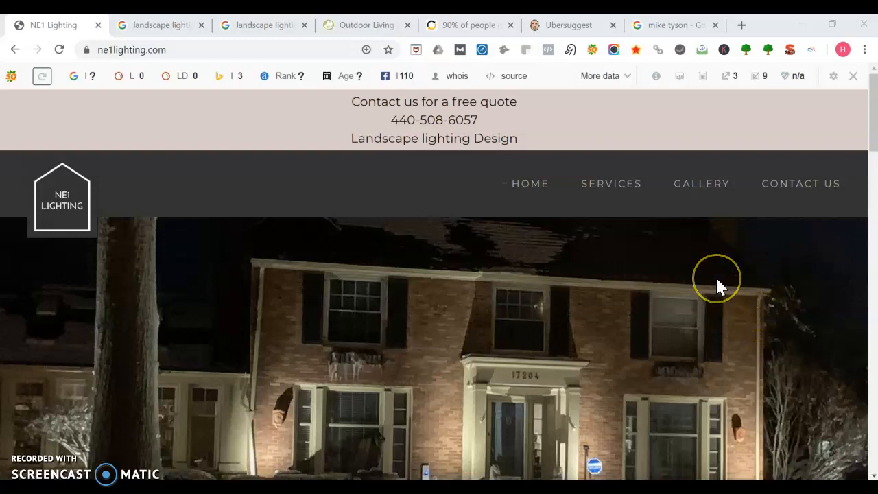
mouse_move(467, 137)
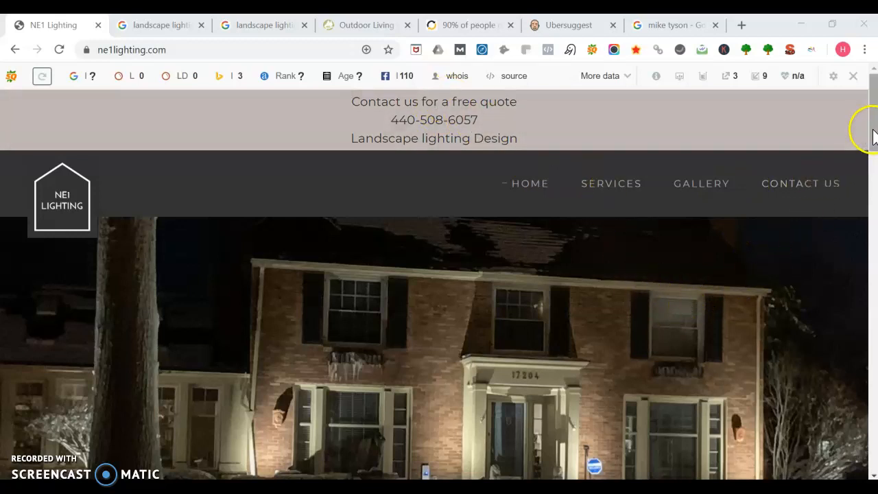
Scroll down through the NE1 Lighting home page content.
scroll("down", 3)
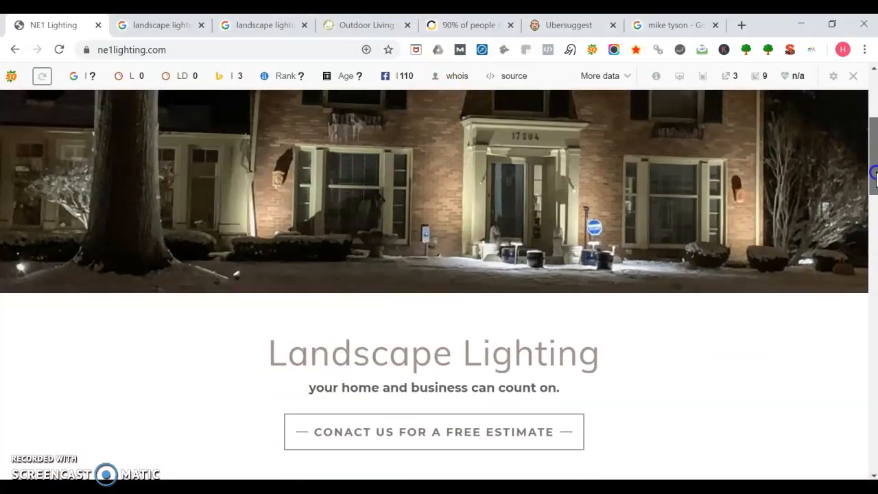
scroll("down", 3)
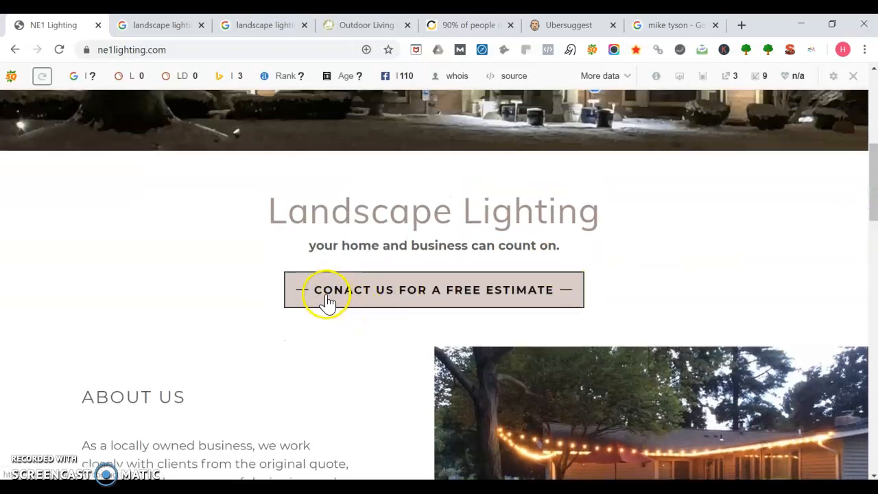
mouse_move(349, 299)
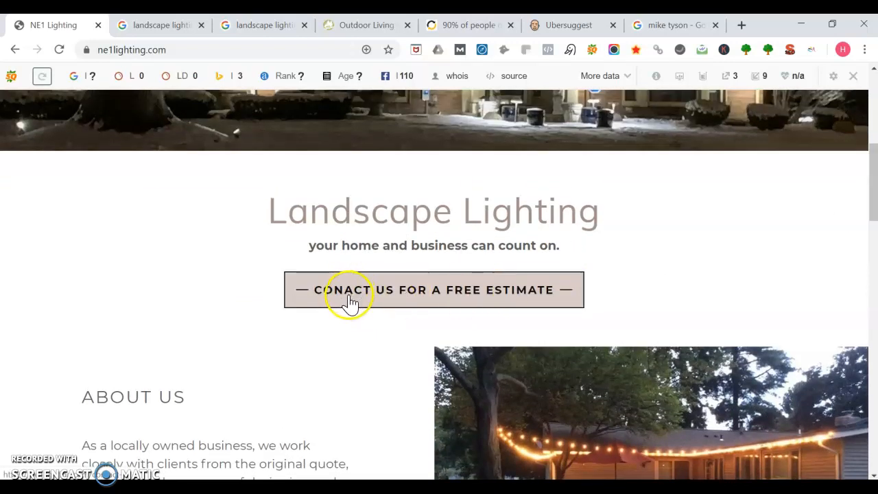
scroll("down", 3)
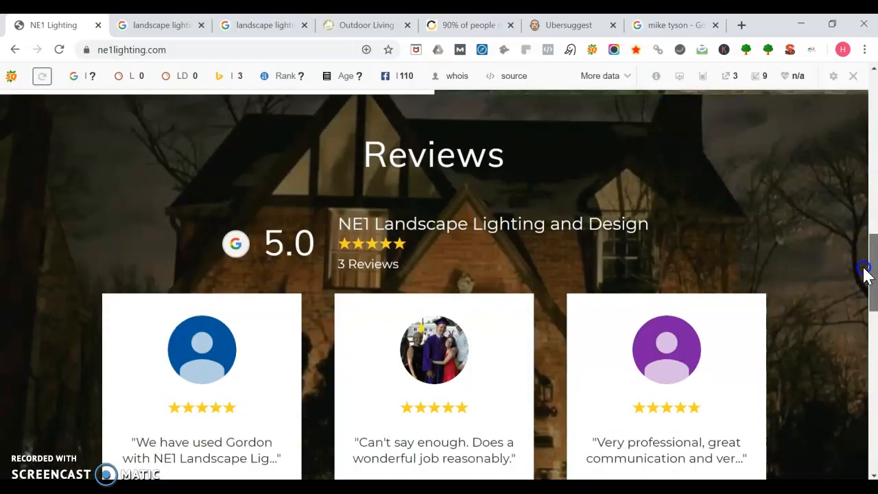
scroll("down", 3)
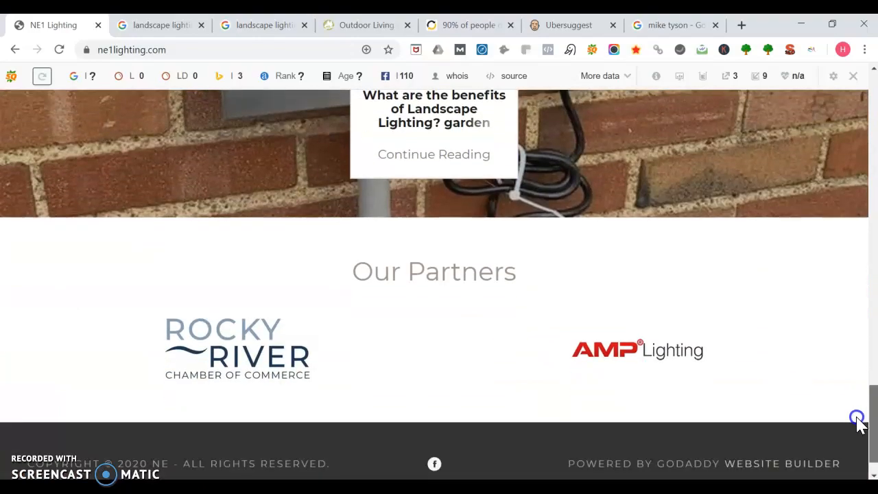
scroll("down", 3)
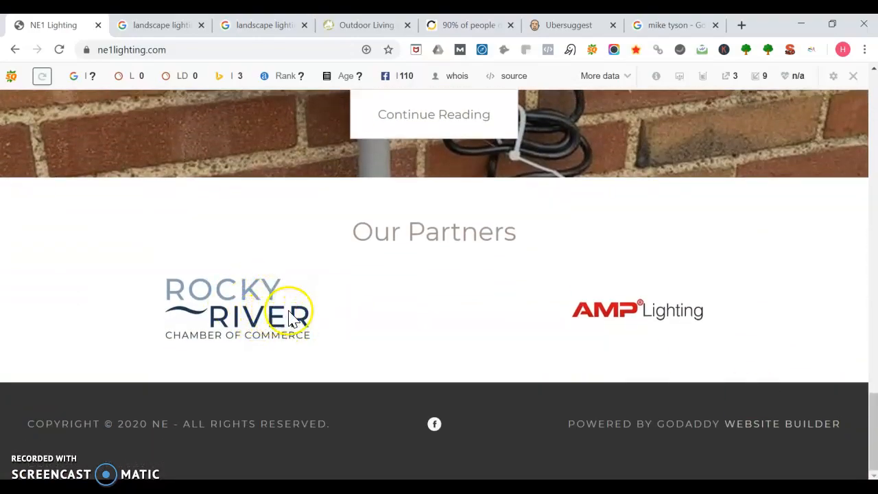
mouse_move(867, 425)
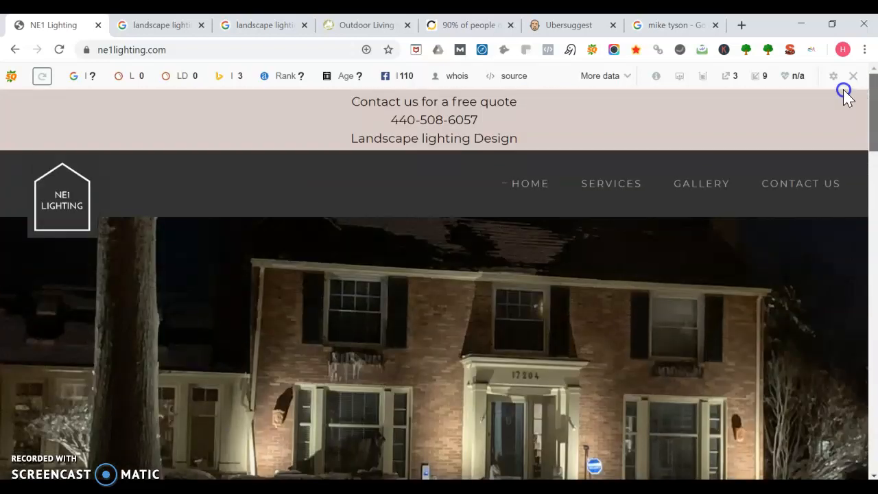
scroll("down", 3)
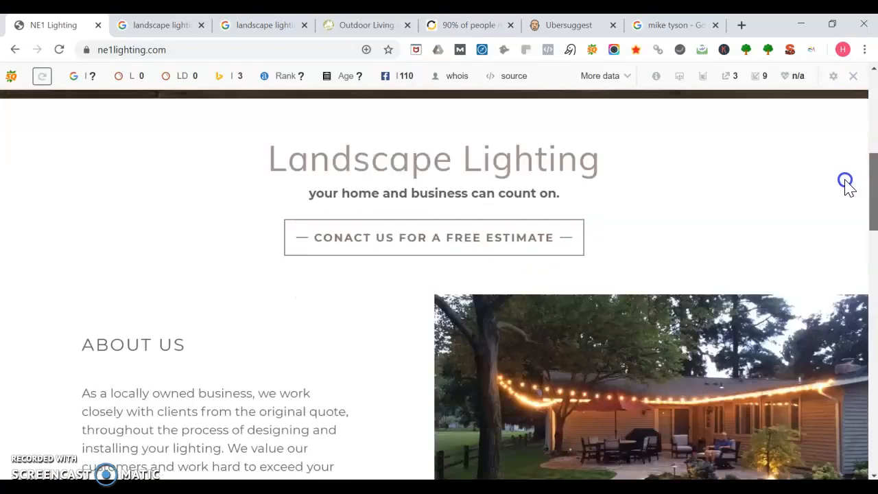
scroll("down", 3)
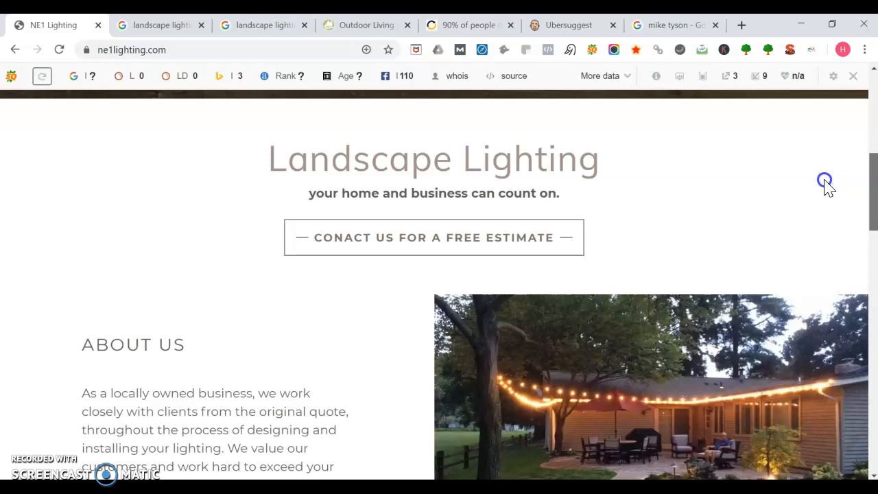
scroll("down", 3)
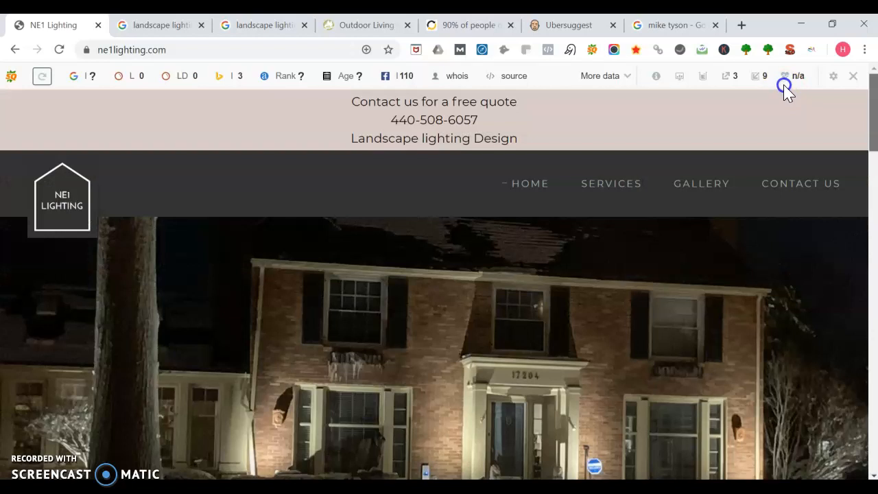
Review NE1 Lighting's Services list, then switch to the 'landscape lighting rocky river oh' Google results.
left_click(611, 184)
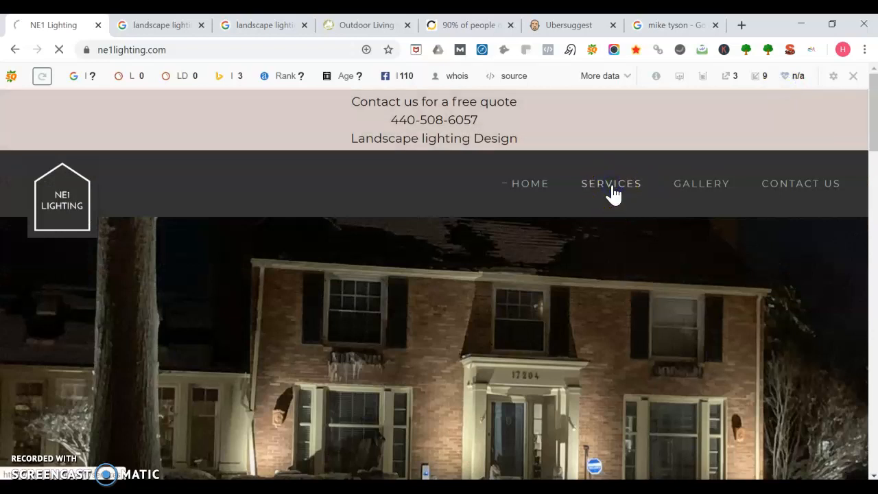
left_click(610, 184)
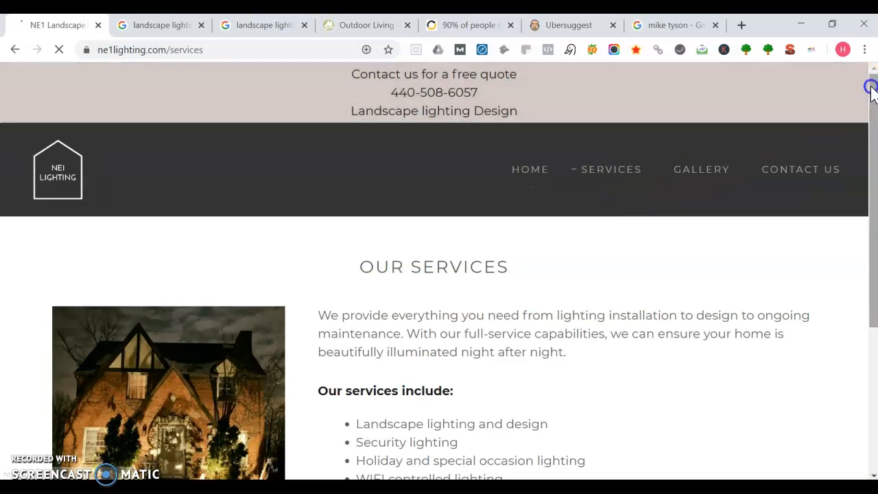
scroll("down", 3)
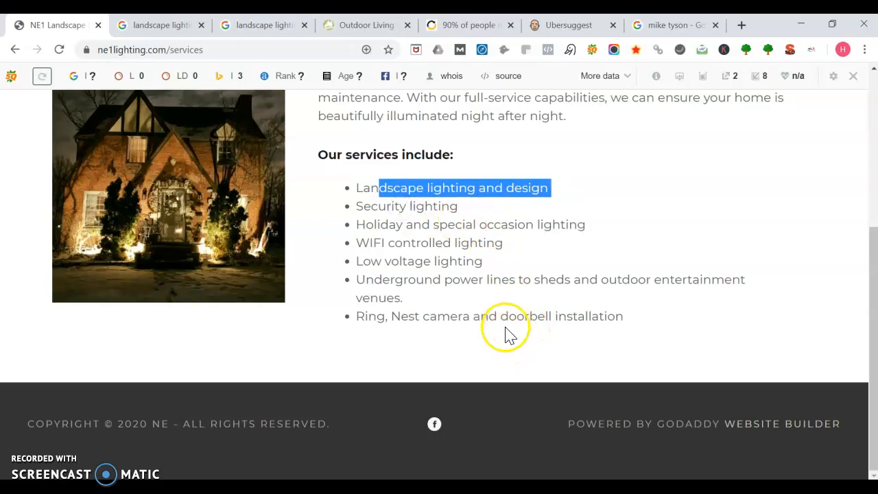
left_click(159, 25)
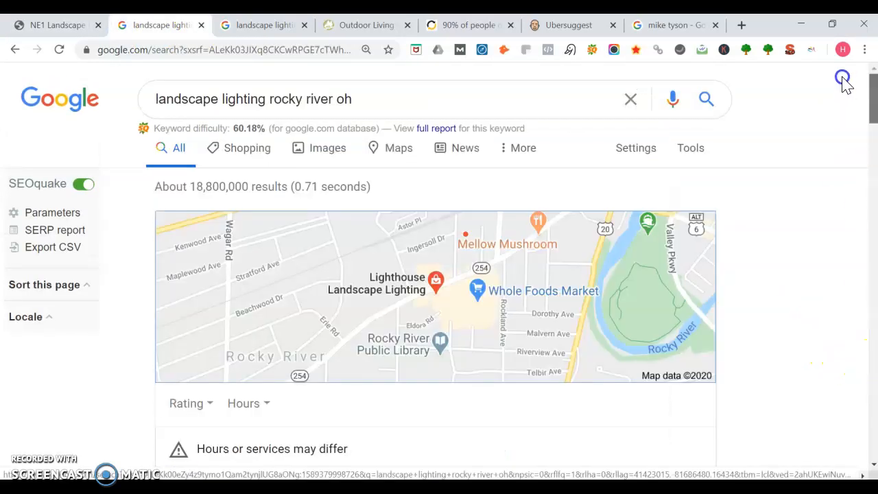
Scroll the Rocky River landscape lighting results past the map listings and Valley City Supply, then view the ConversionGuru traffic-share article.
scroll("down", 3)
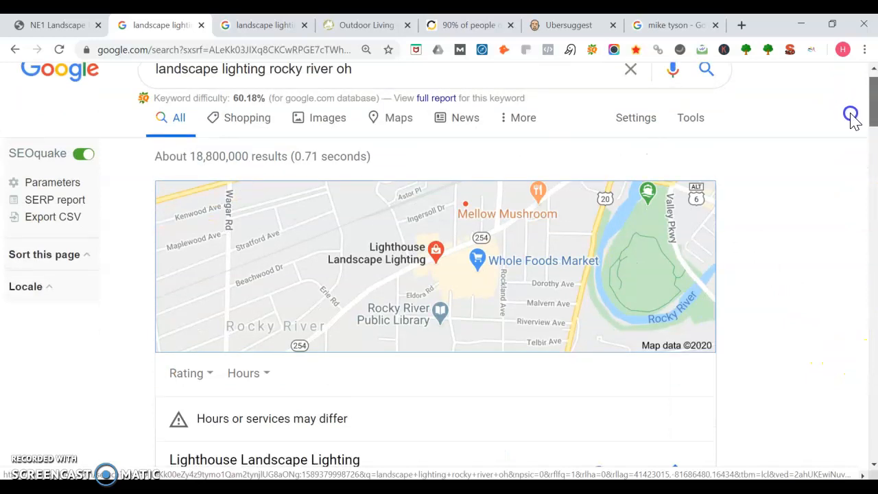
scroll("down", 3)
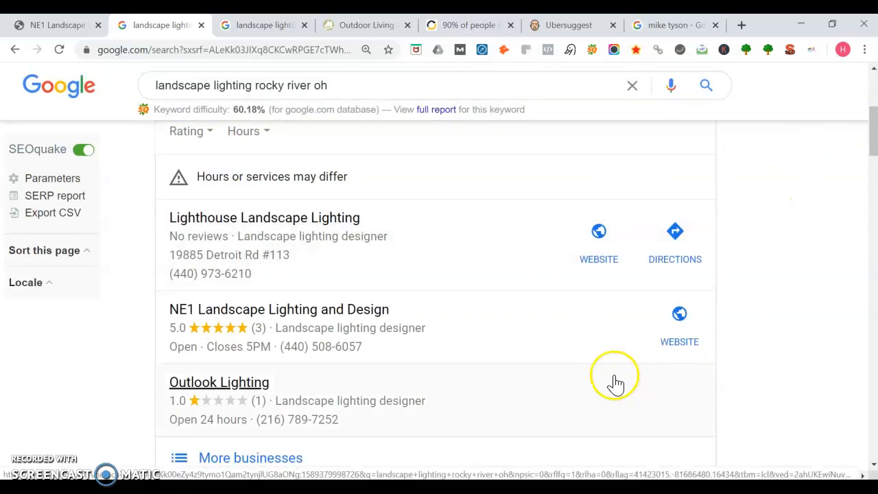
mouse_move(755, 319)
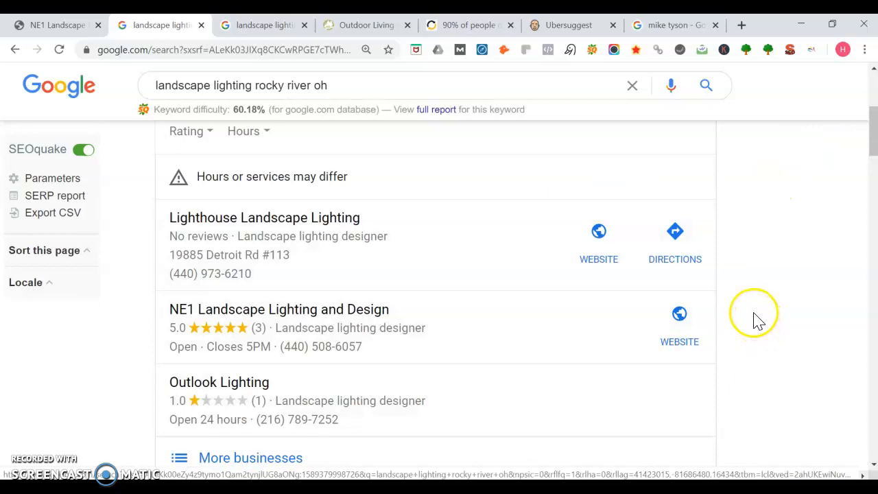
mouse_move(871, 138)
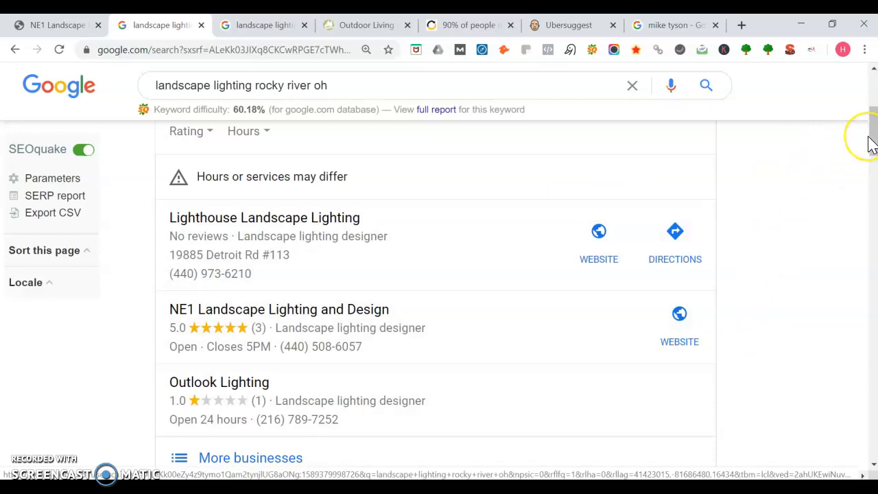
scroll("down", 3)
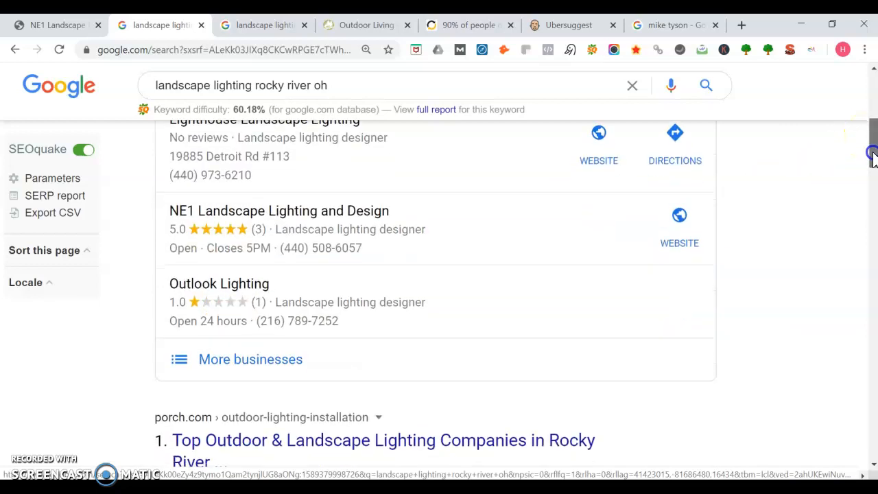
scroll("down", 3)
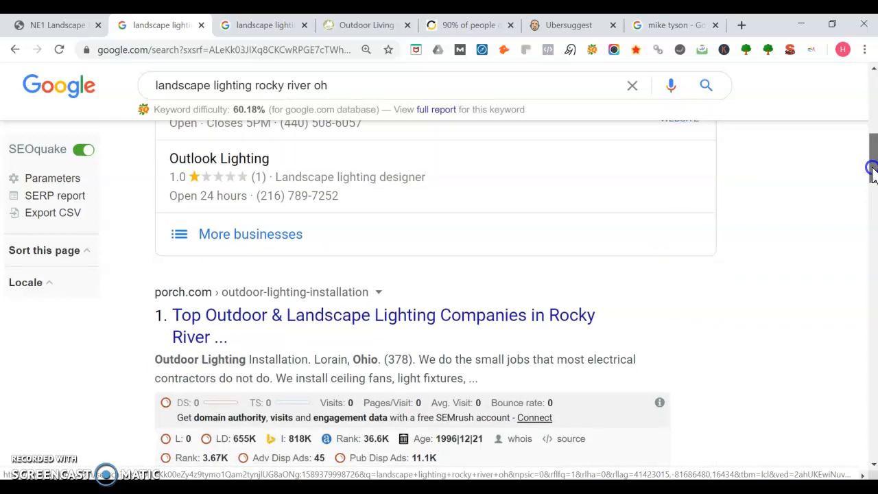
scroll("down", 3)
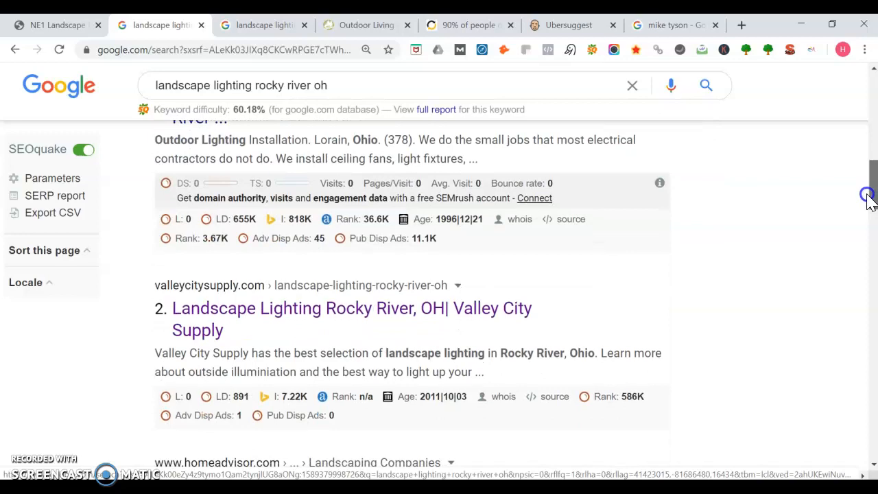
mouse_move(533, 323)
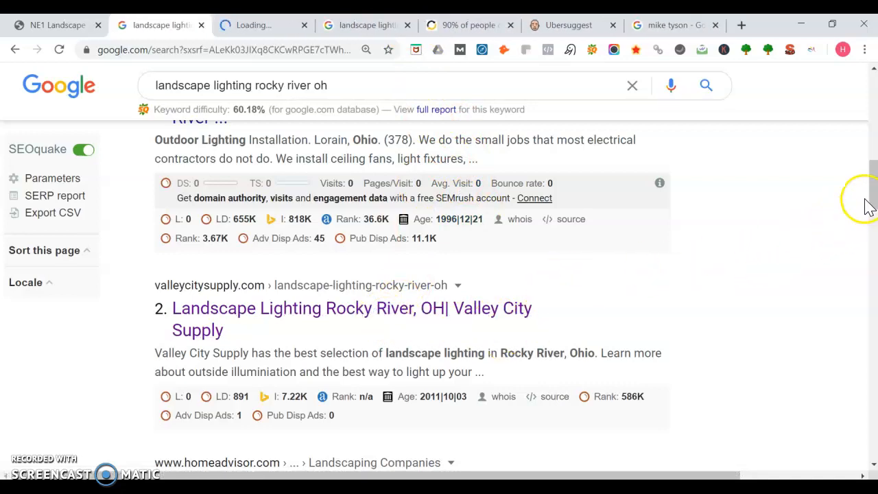
scroll("down", 3)
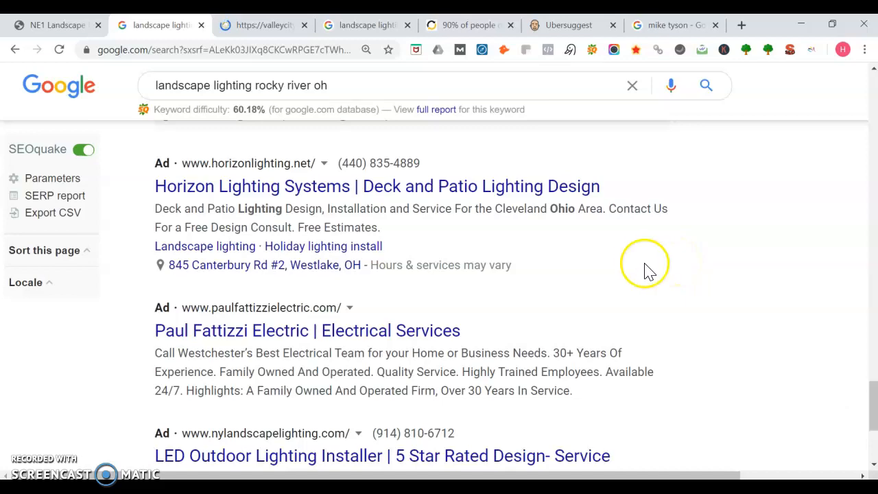
left_click(469, 24)
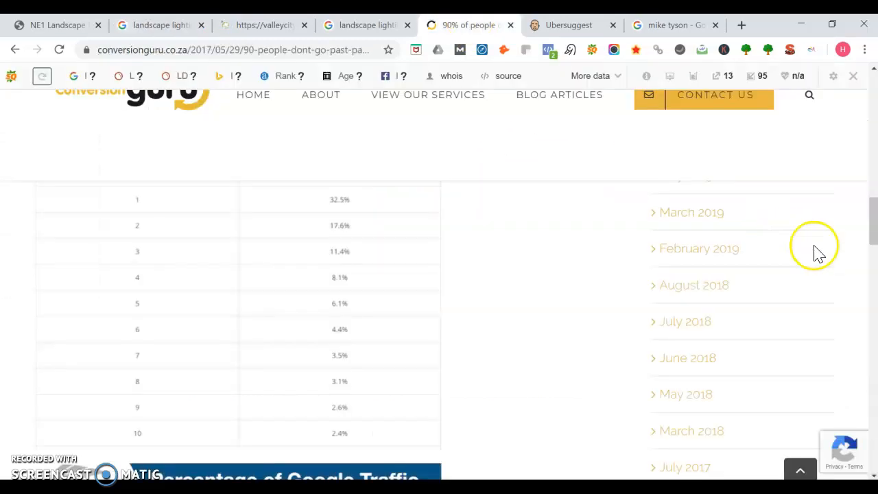
scroll("down", 3)
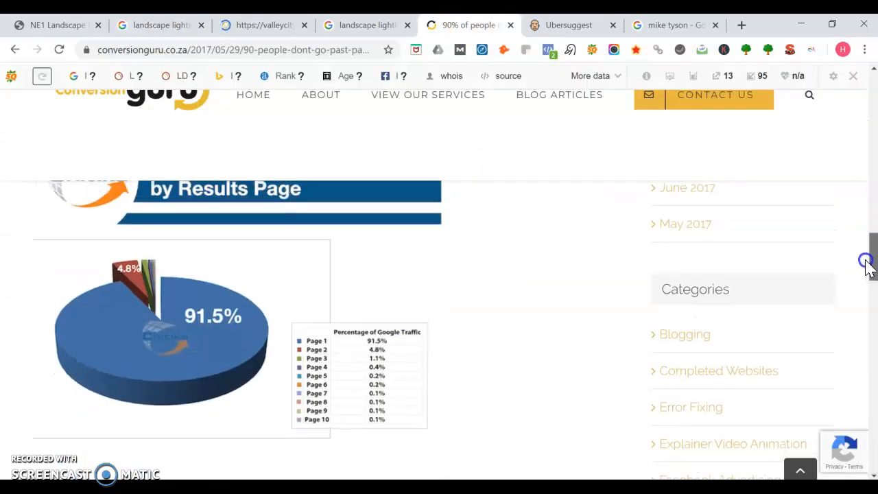
scroll("down", 3)
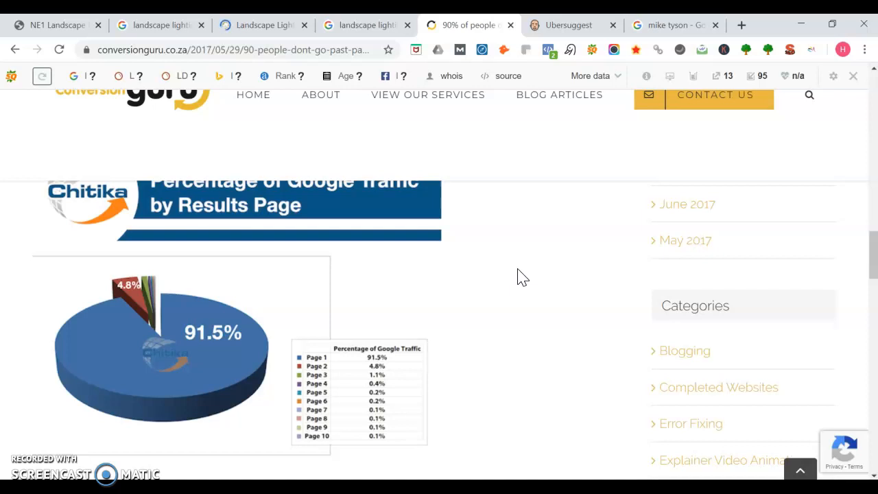
scroll("down", 3)
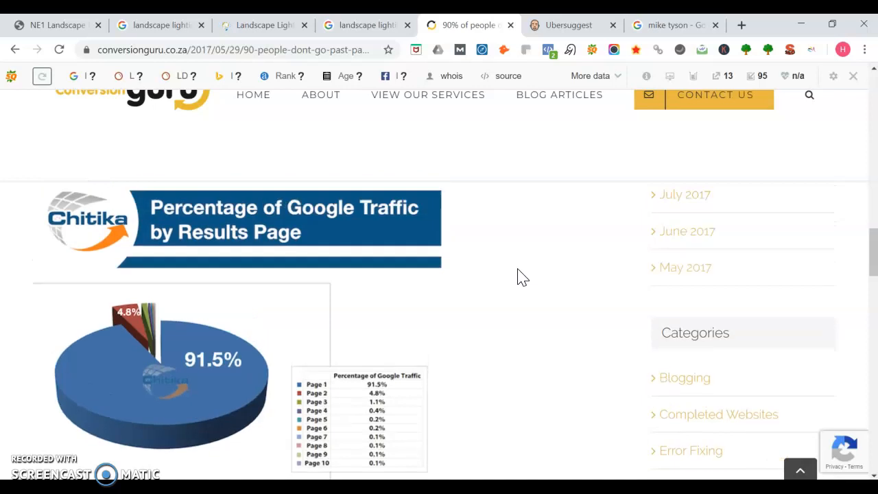
scroll("down", 3)
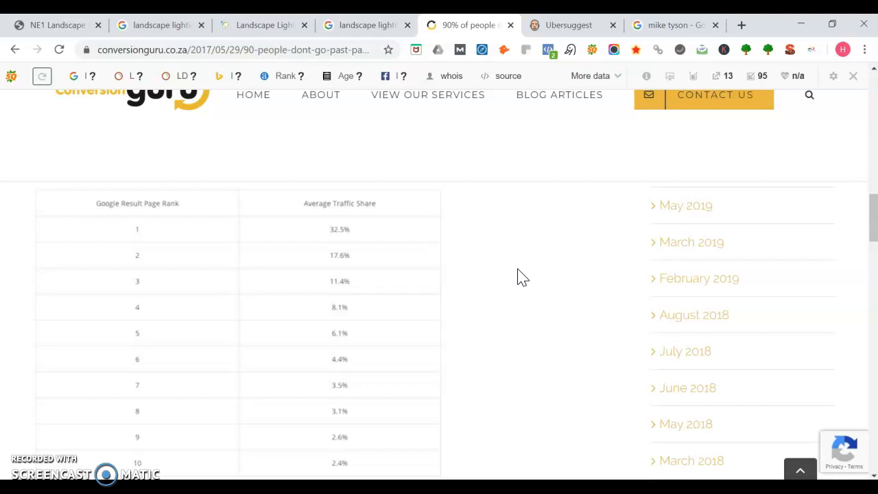
scroll("down", 3)
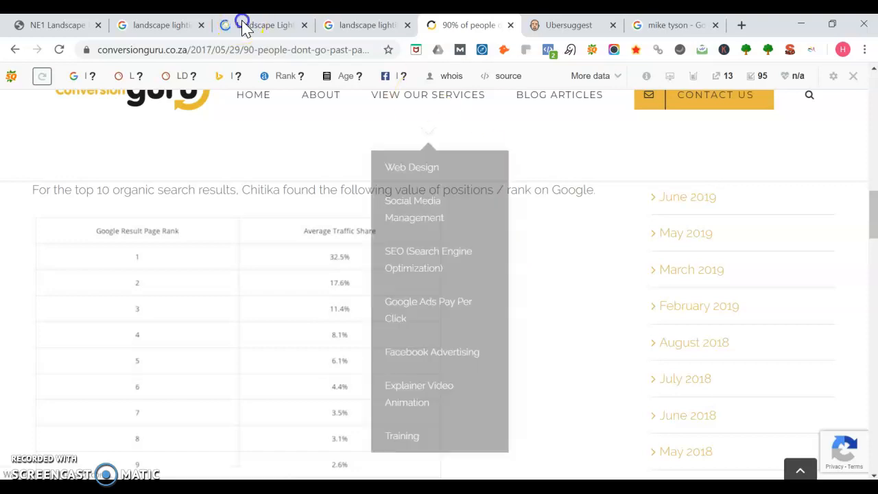
Read through Valley City Supply's Rocky River landscape lighting page and go to its home page via the logo.
left_click(264, 25)
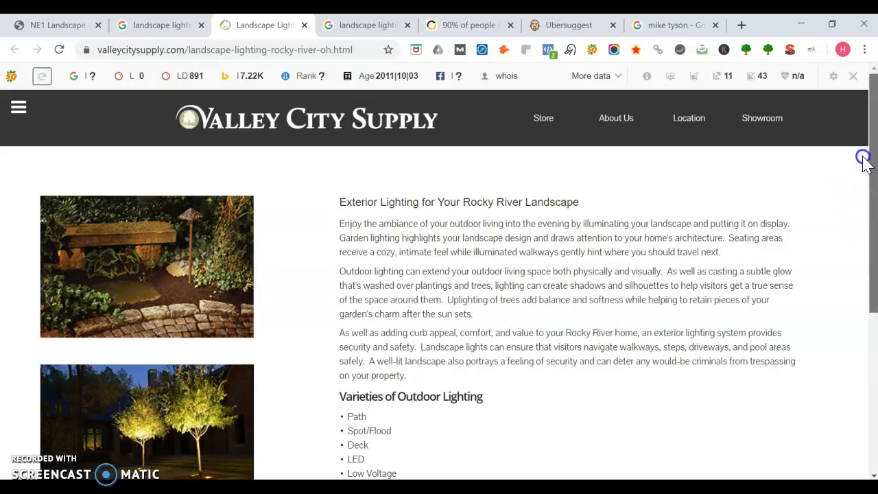
scroll("down", 3)
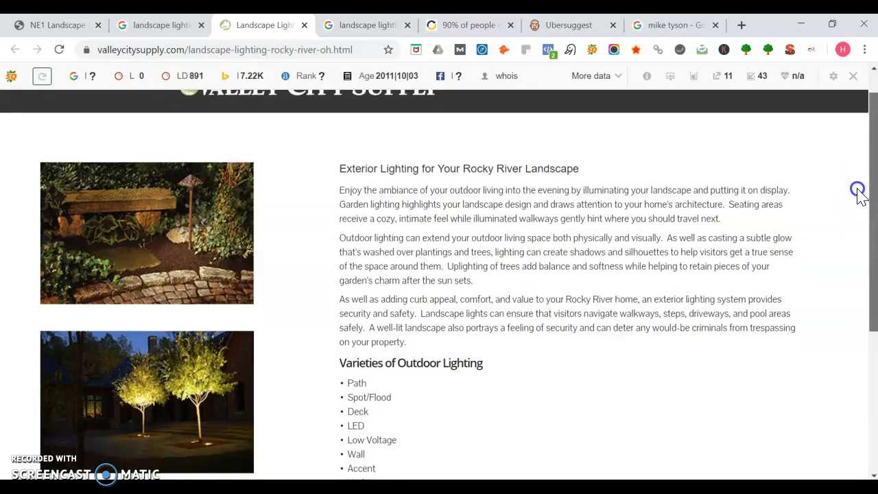
scroll("down", 3)
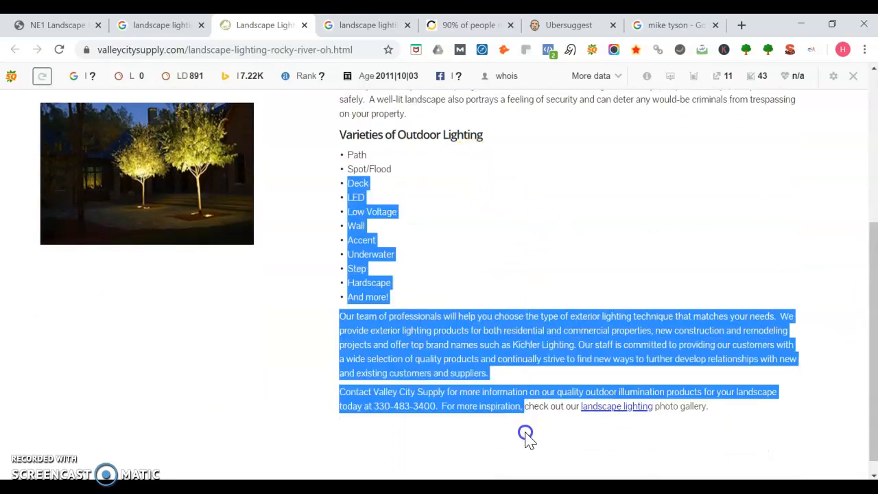
scroll("up", 3)
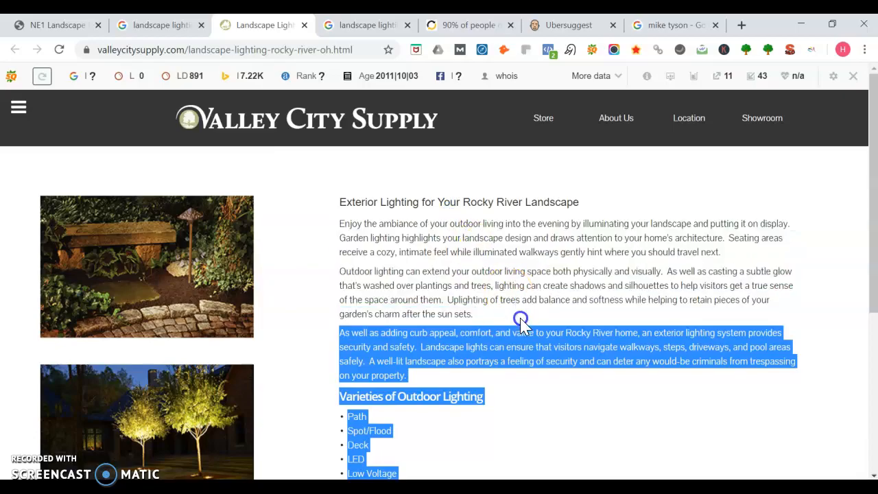
left_click(363, 134)
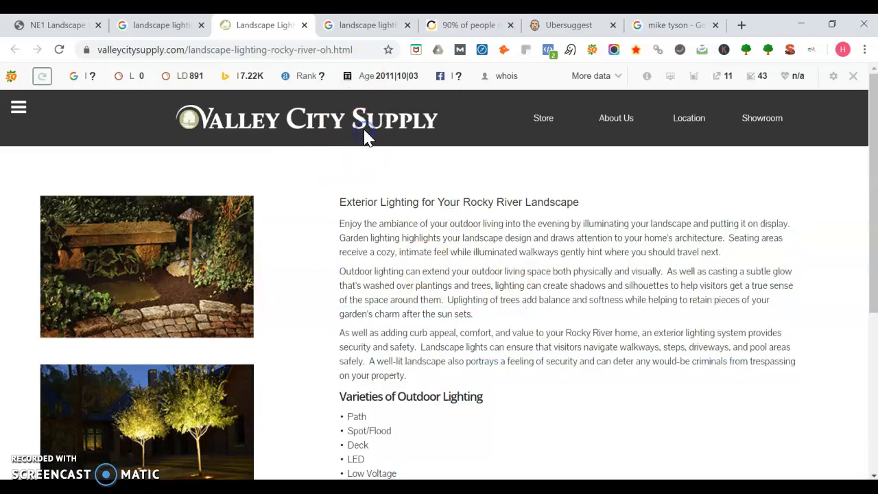
left_click(308, 118)
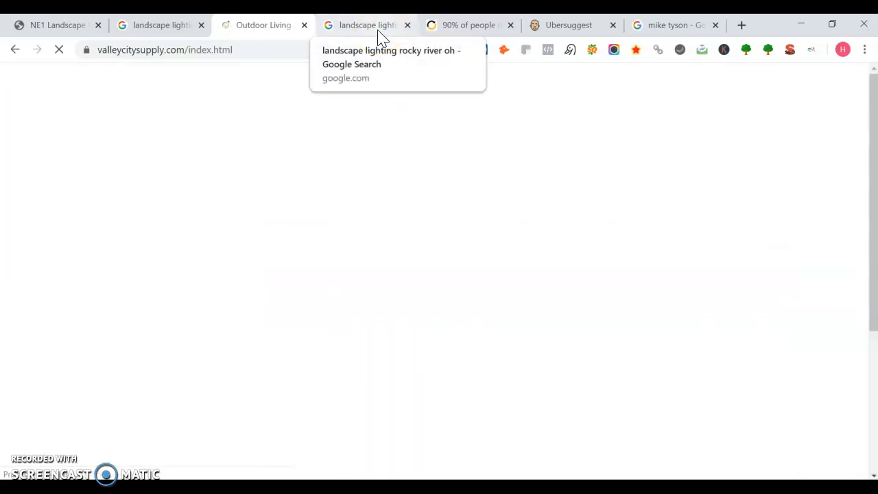
Revisit the local landscape lighting map results, then open a fresh Google home page tab.
left_click(367, 24)
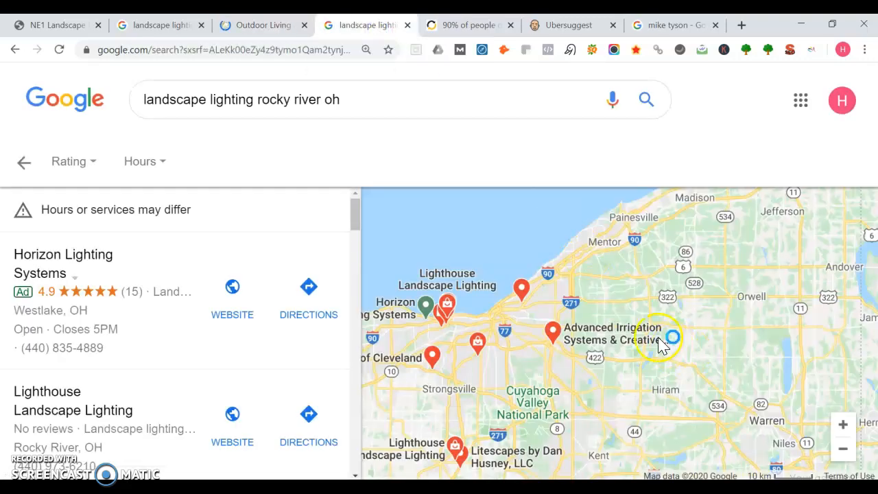
mouse_move(642, 181)
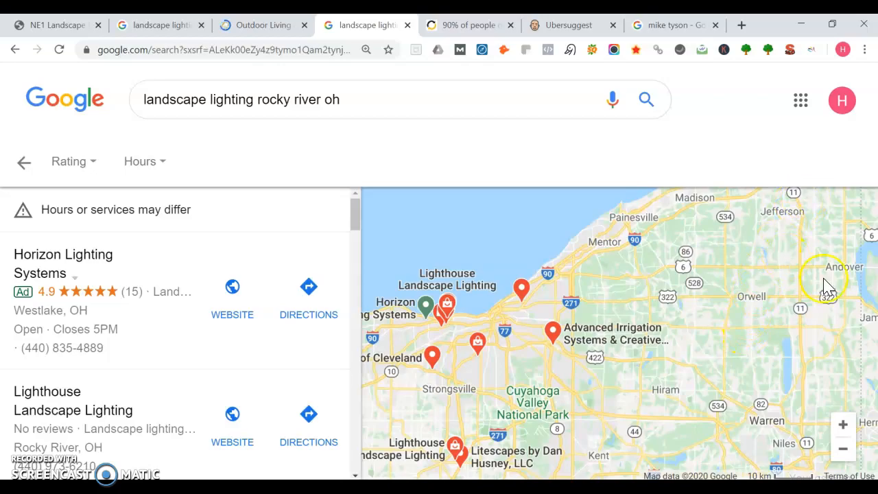
left_click_drag(830, 288, 560, 367)
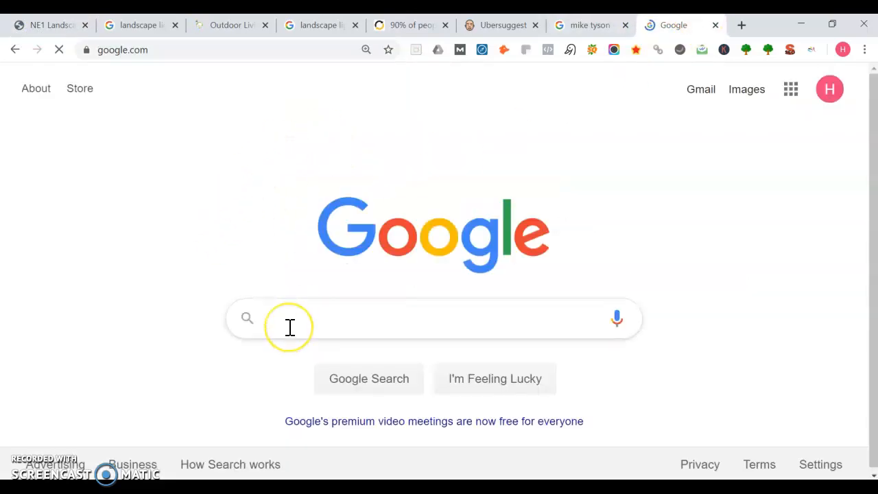
type("site:")
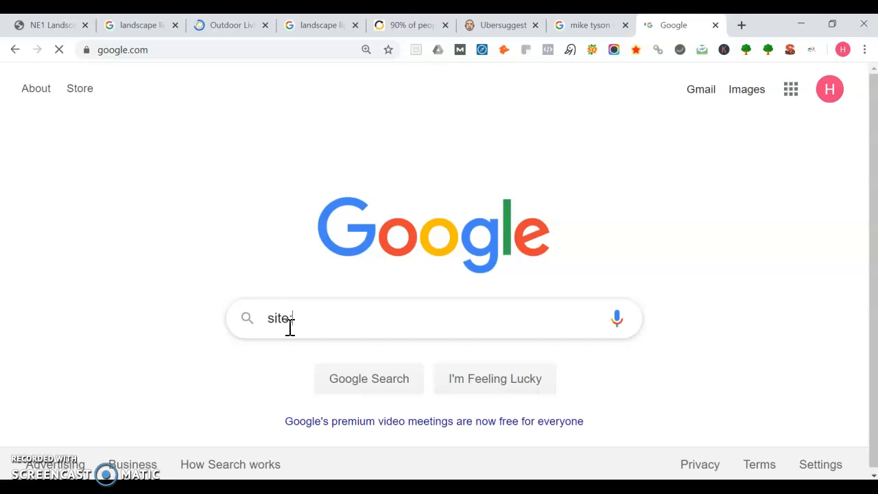
type("https://ne1lighting.com/")
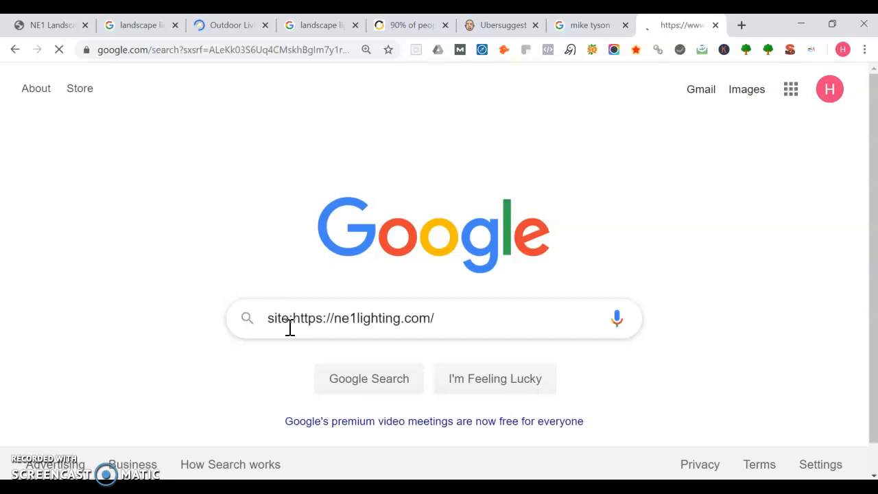
left_click(369, 379)
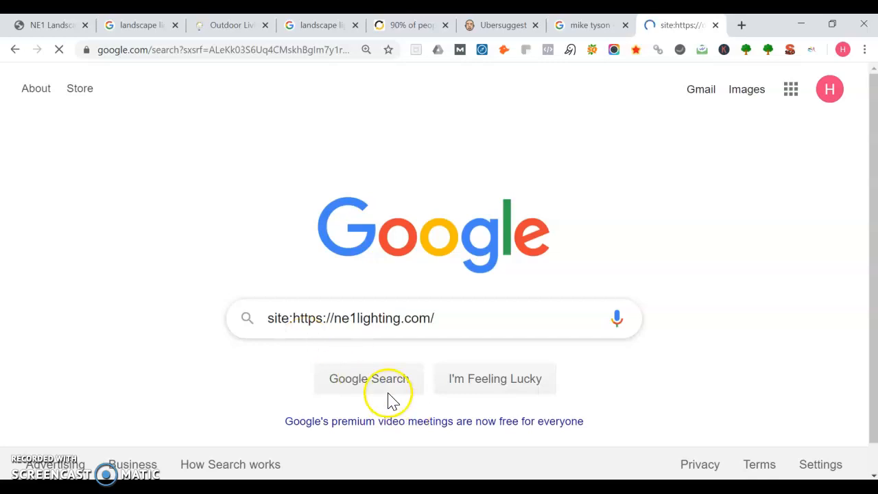
left_click(369, 379)
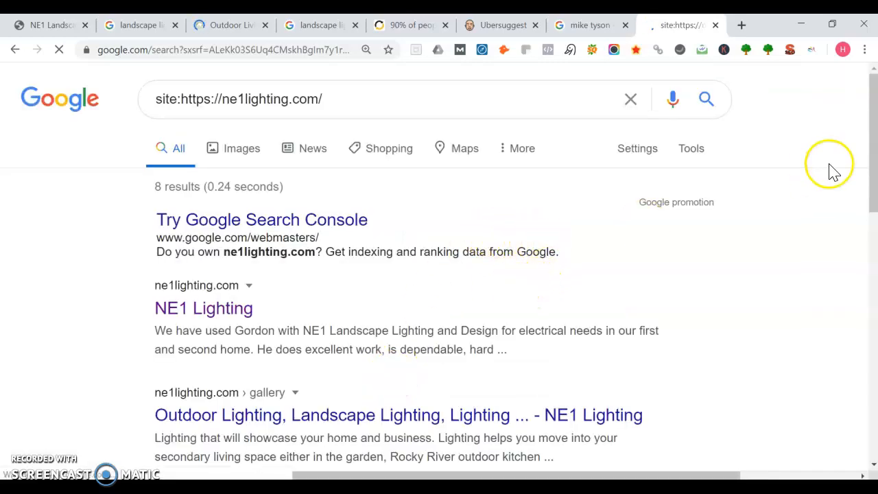
Scroll through the 8 indexed ne1lighting.com pages, then return to the Valley City Supply homepage.
scroll("down", 3)
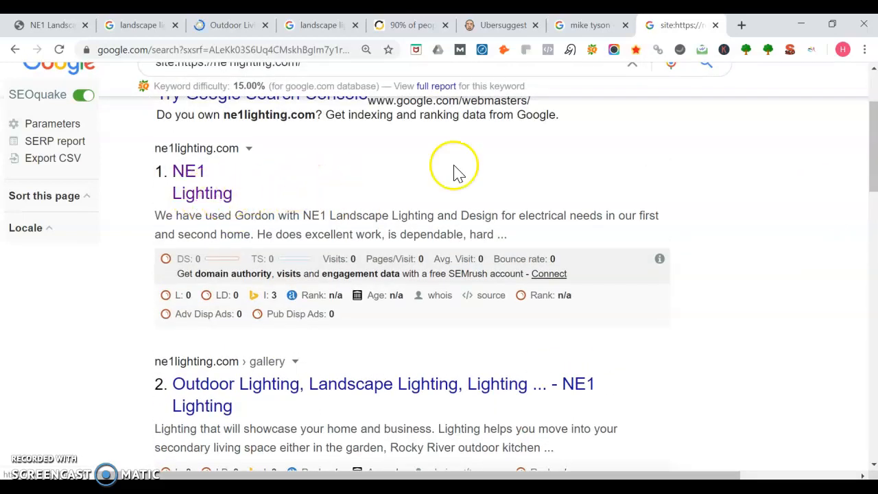
scroll("down", 3)
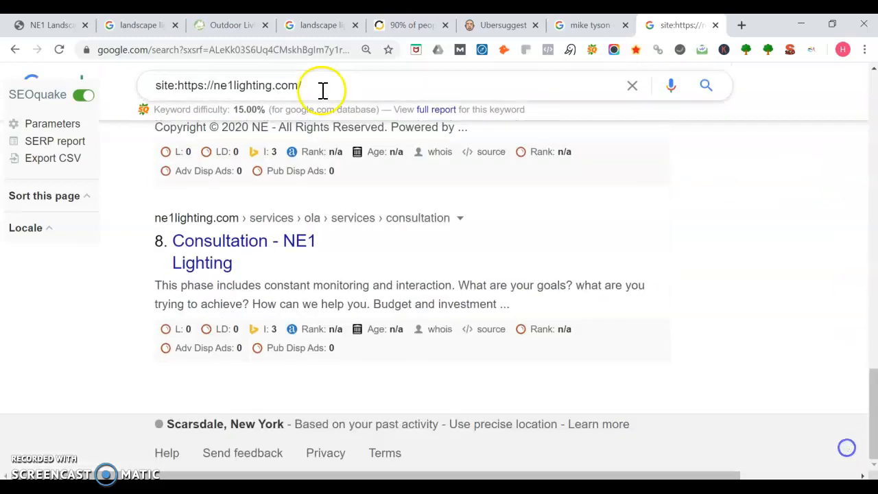
left_click(230, 25)
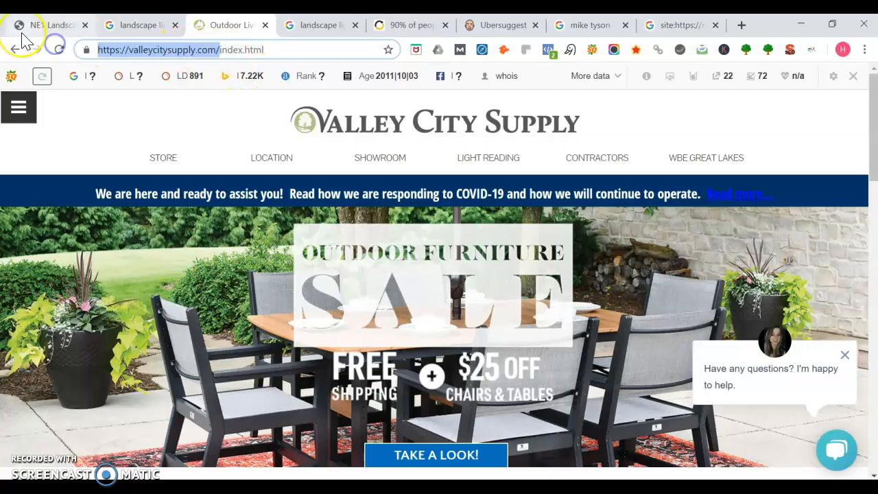
Review the ~1,890 indexed pages for site:valleycitysupply.com, then switch to the mike tyson results.
left_click(679, 25)
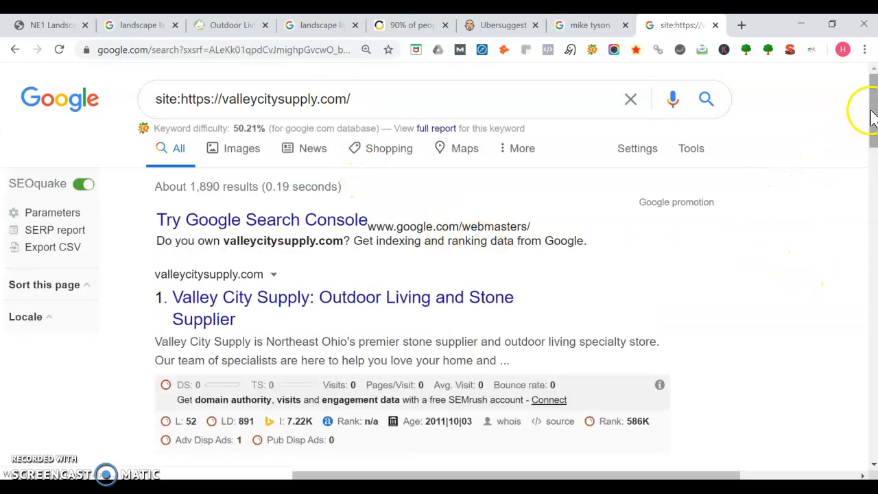
scroll("down", 3)
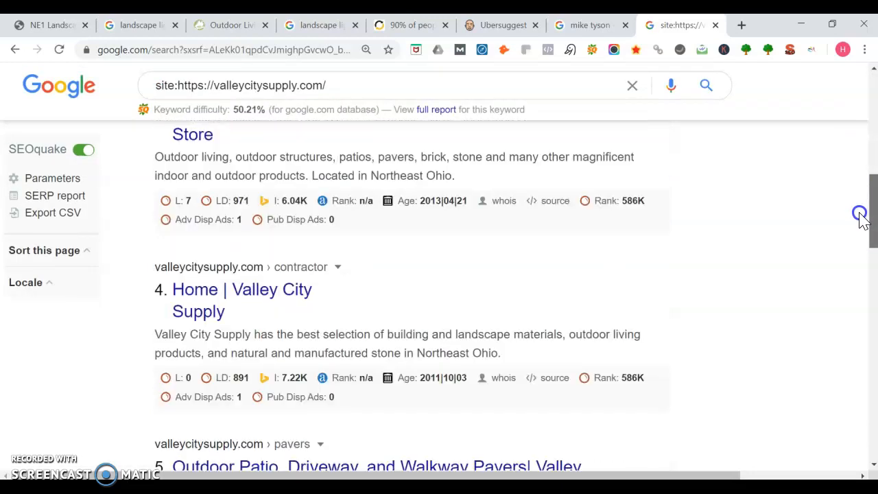
scroll("down", 3)
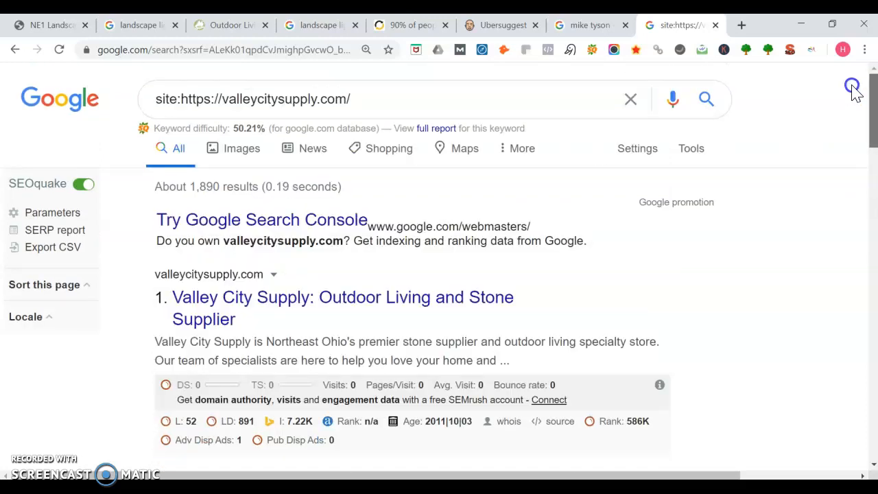
mouse_move(740, 171)
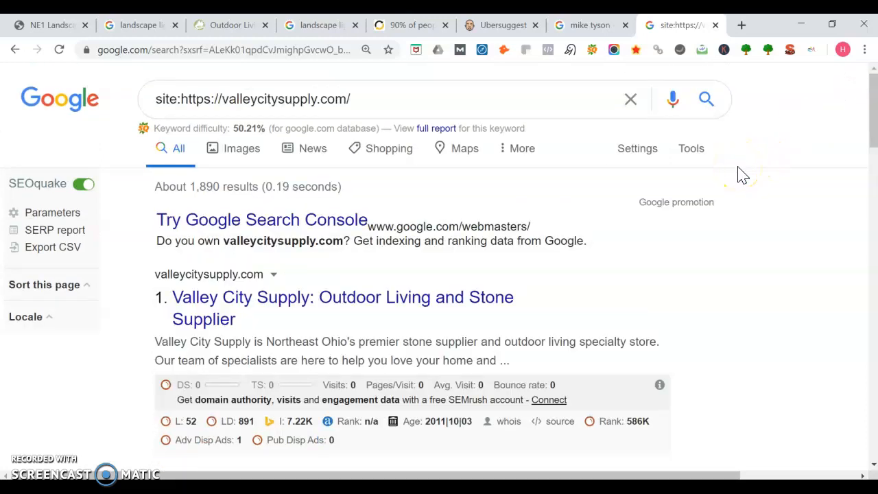
left_click(587, 24)
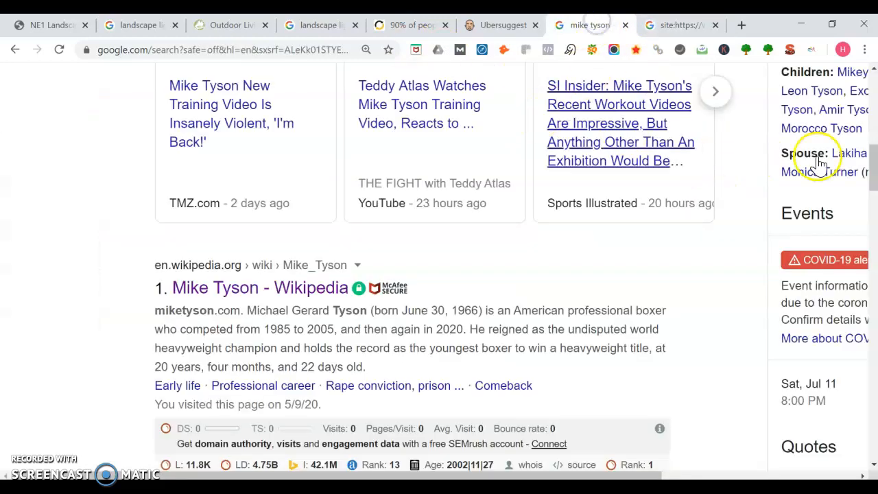
Scroll the mike tyson results to the Wikipedia entry's SEOquake bar, then return to Valley City Supply's homepage.
scroll("up", 3)
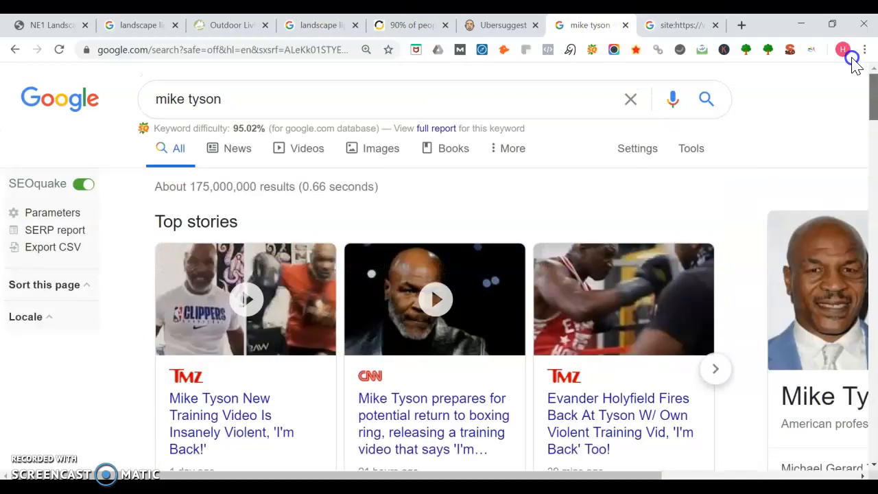
scroll("down", 3)
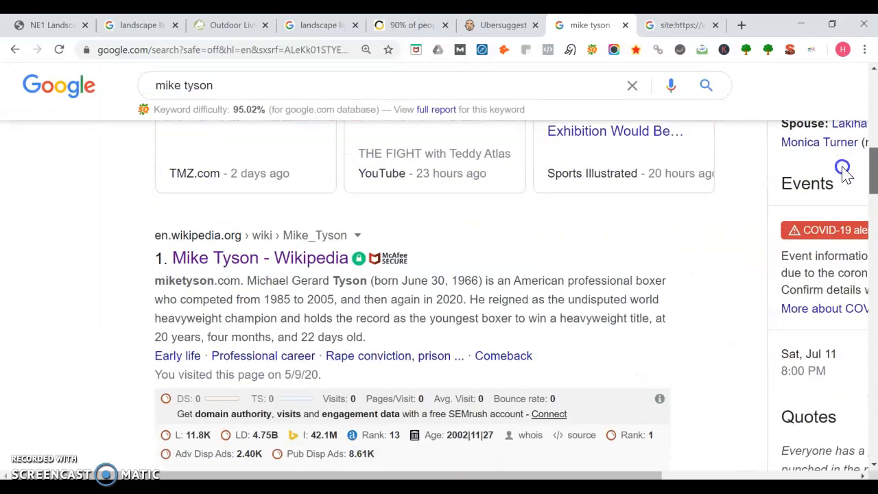
mouse_move(422, 313)
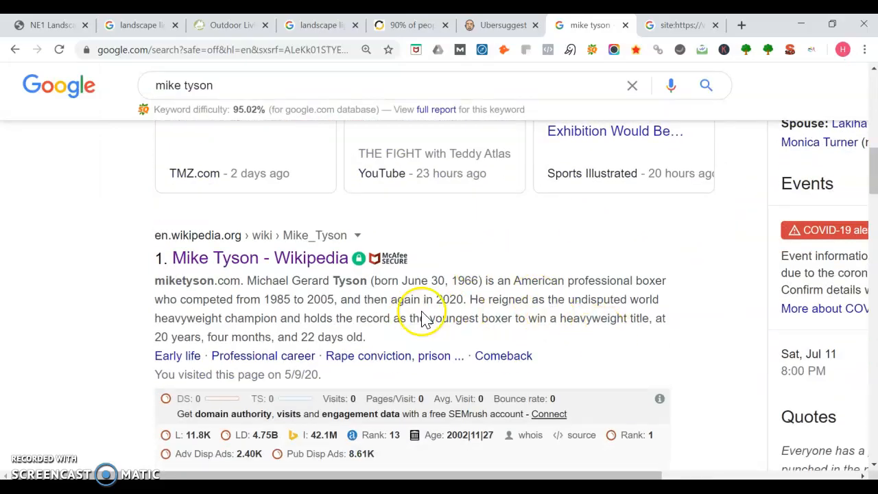
mouse_move(296, 355)
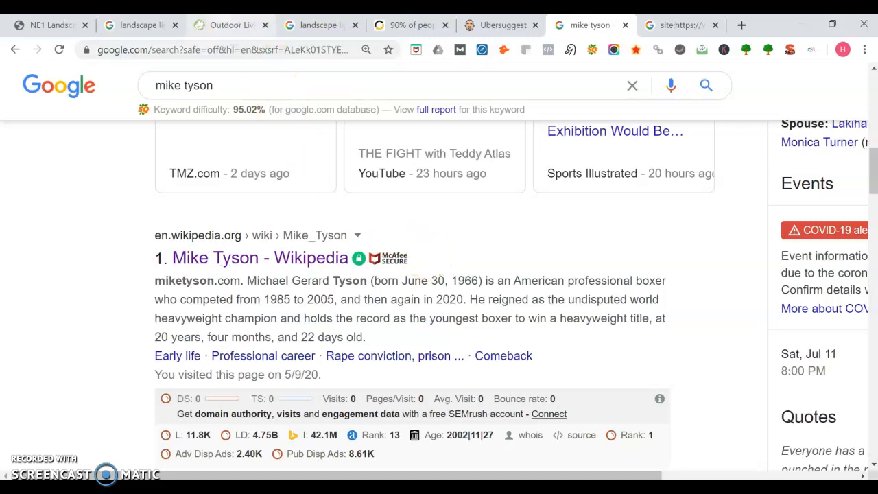
left_click(230, 25)
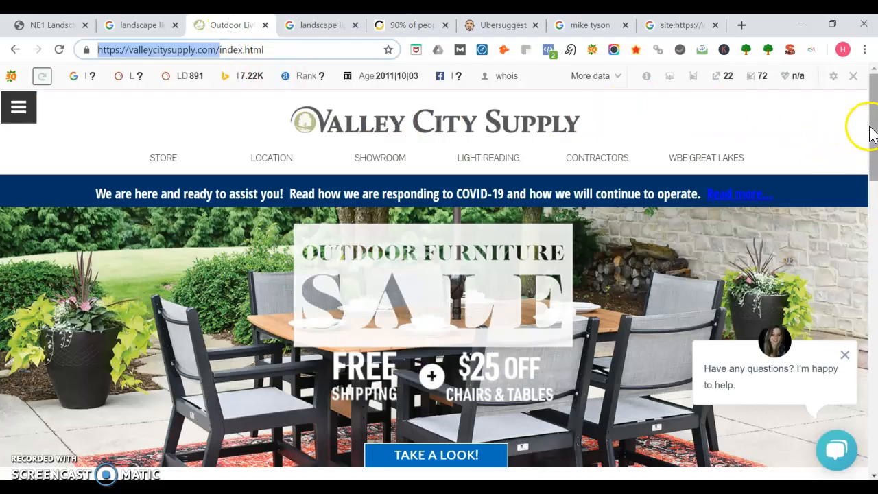
Scroll Valley City Supply's homepage product categories, then return to NE1 Lighting's services page.
scroll("down", 3)
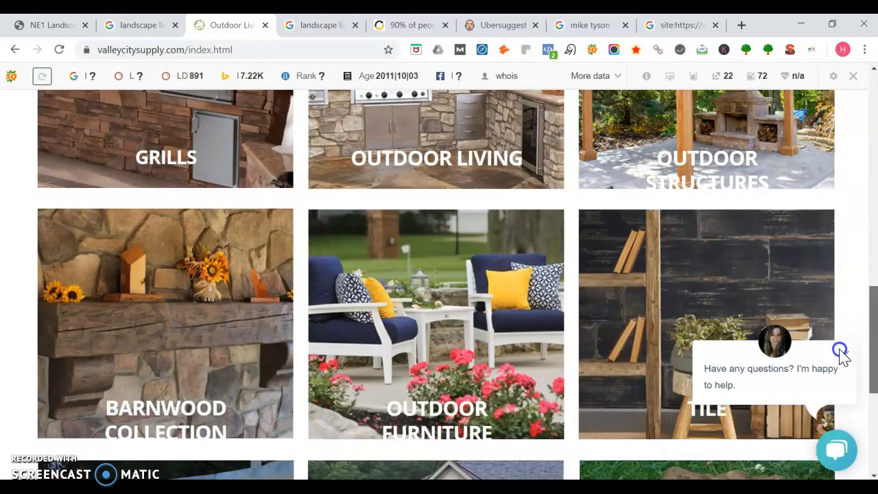
scroll("down", 3)
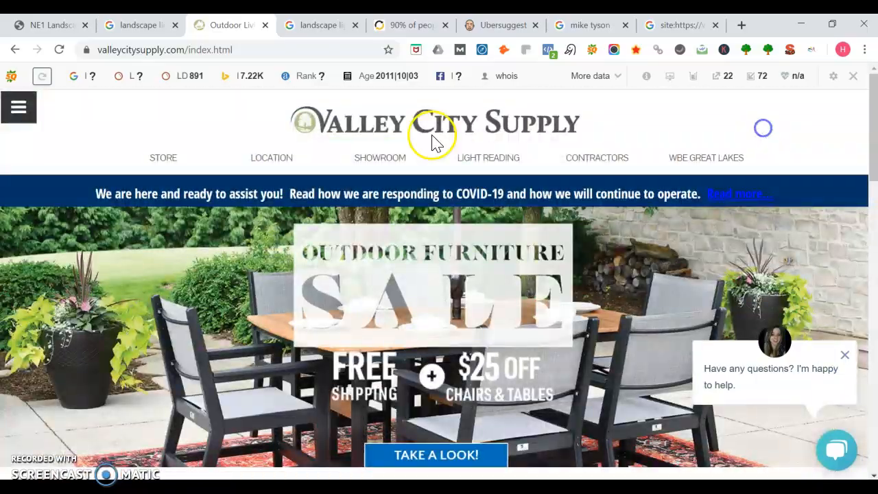
left_click(44, 25)
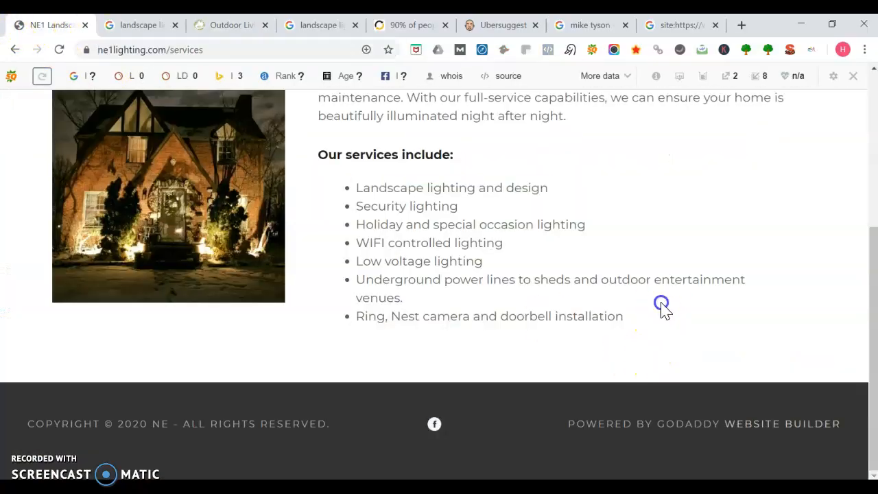
mouse_move(423, 274)
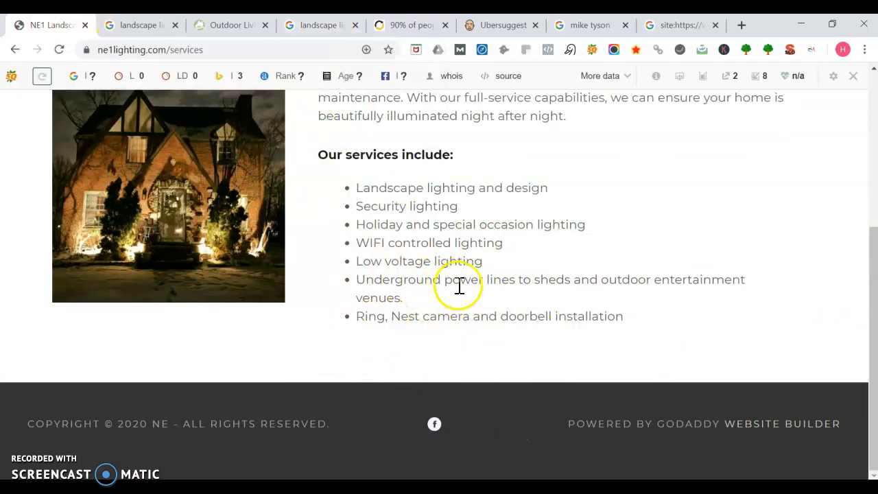
scroll("up", 3)
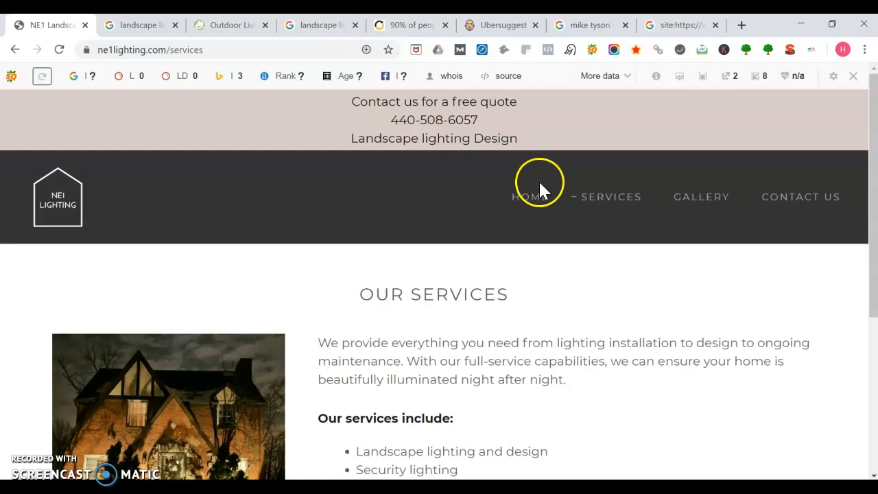
left_click(501, 25)
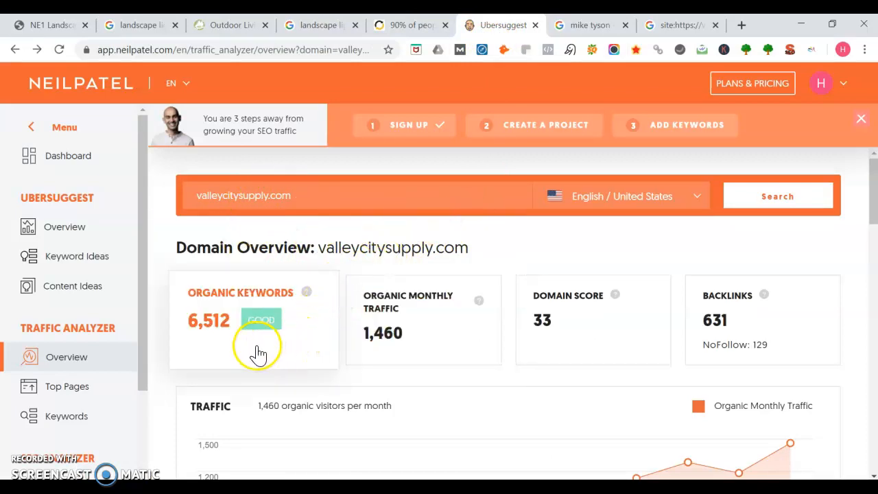
mouse_move(280, 345)
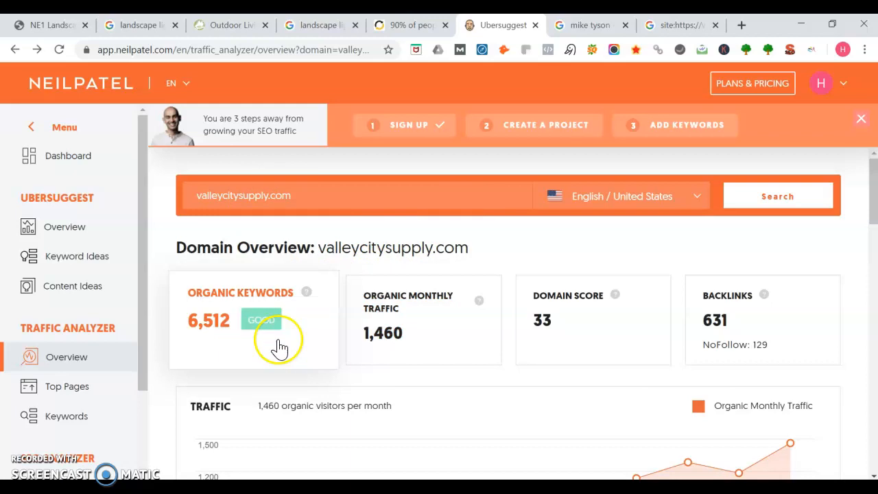
mouse_move(460, 277)
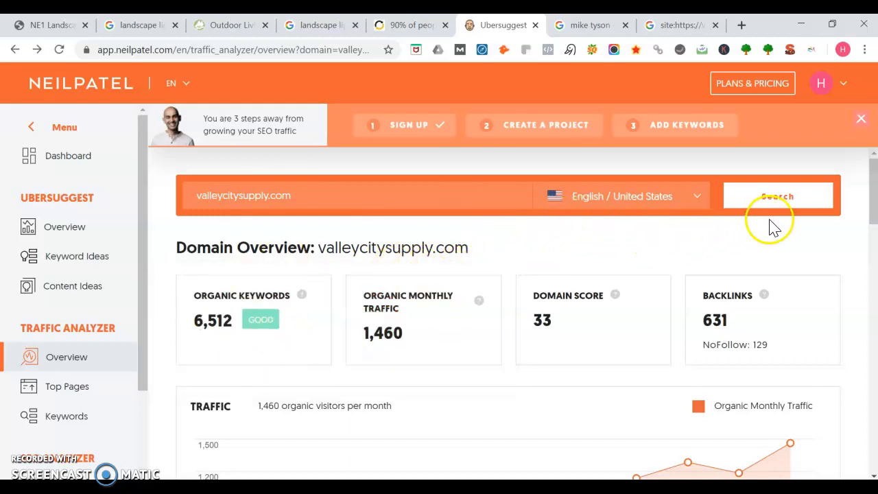
Scroll the Ubersuggest overview to valleycitysupply.com's Top Keywords table, led by 'valley city supply' at 590 volume.
scroll("down", 3)
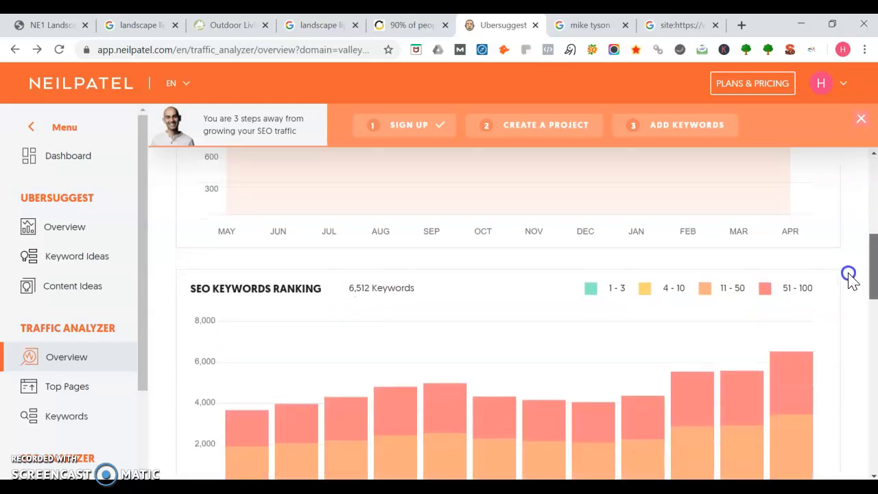
scroll("down", 3)
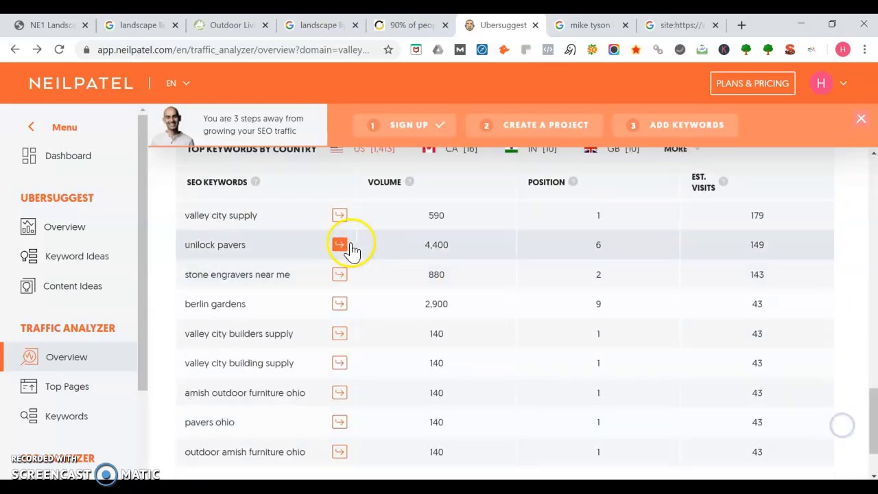
mouse_move(322, 199)
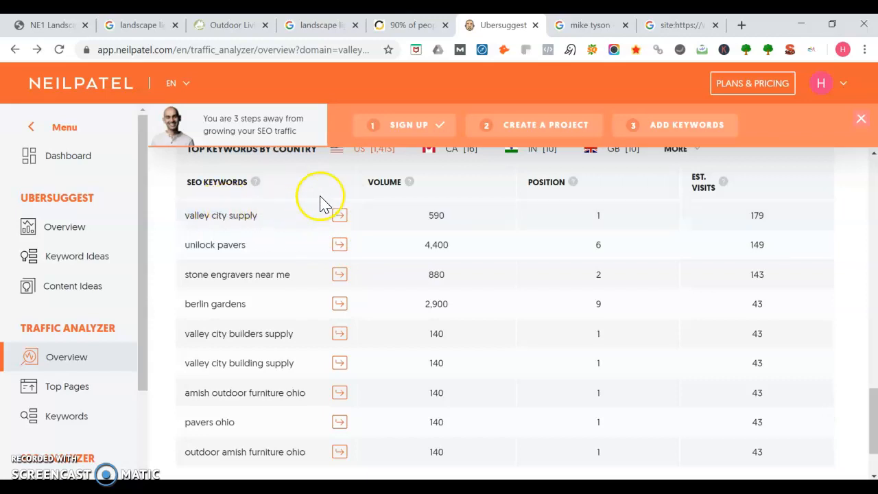
mouse_move(370, 209)
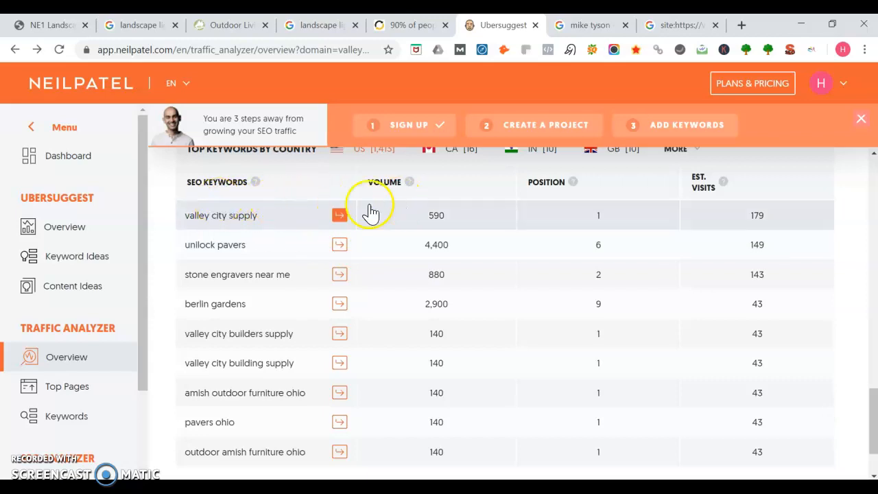
mouse_move(300, 208)
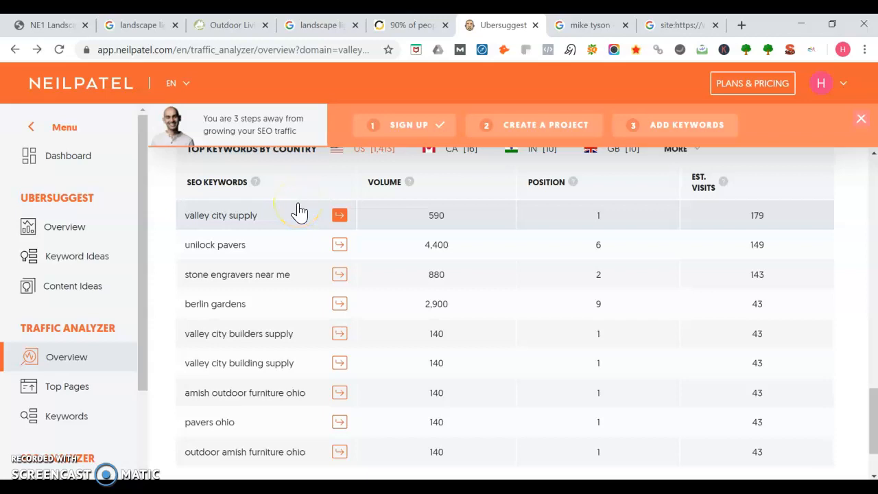
mouse_move(281, 299)
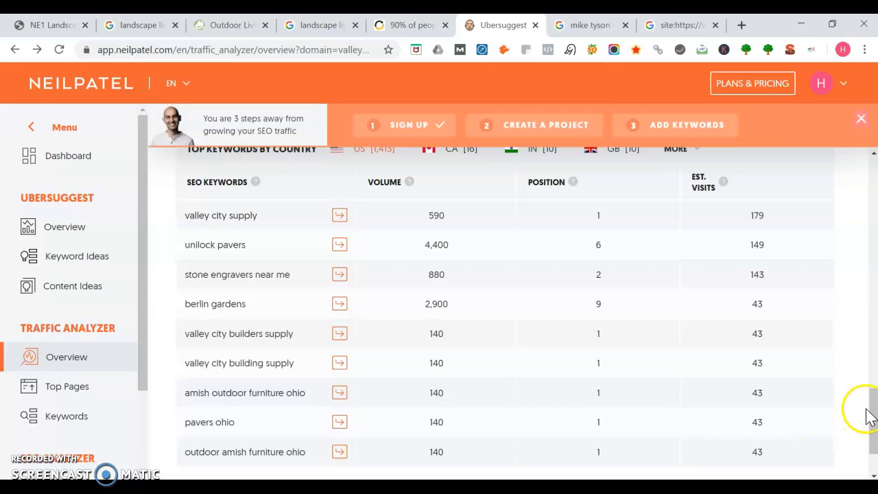
mouse_move(867, 409)
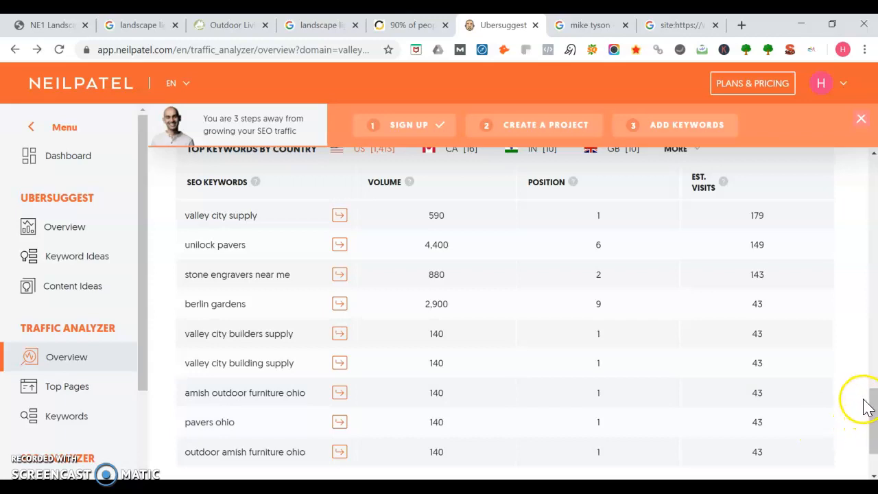
mouse_move(871, 409)
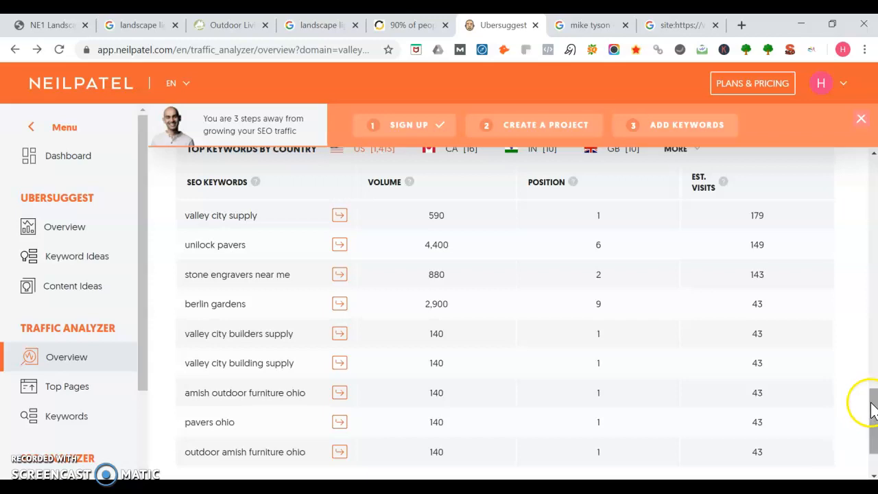
scroll("down", 3)
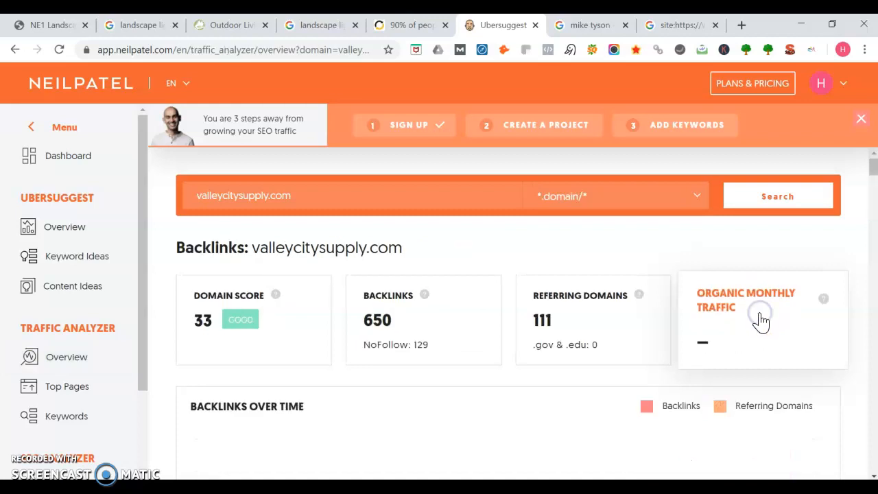
Open valleycitysupply.com's full Backlinks report showing 650 backlinks from 111 referring domains.
scroll("down", 3)
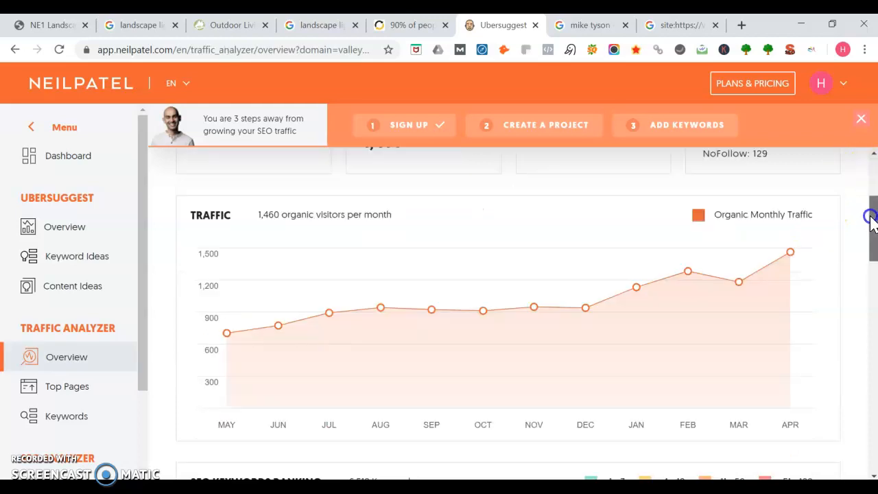
scroll("down", 3)
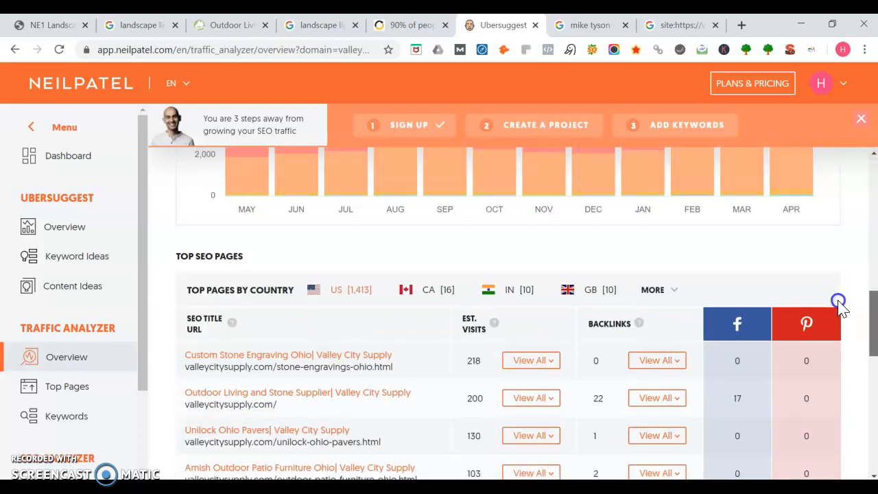
scroll("down", 3)
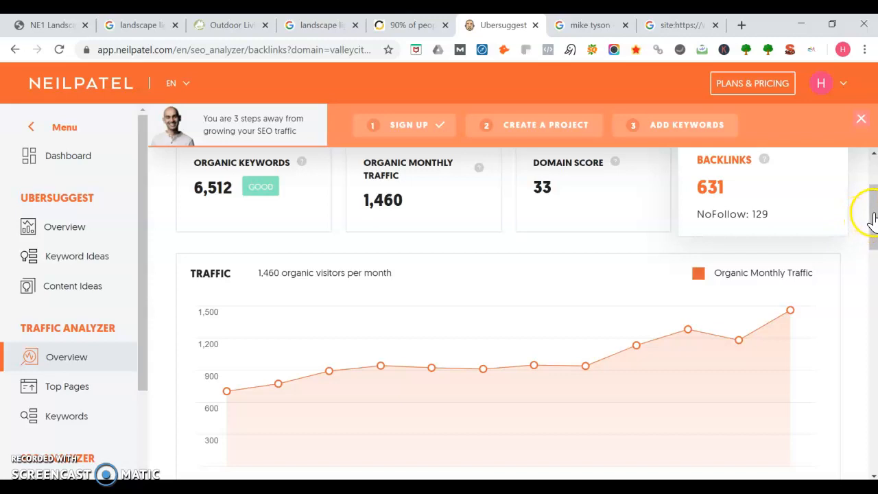
left_click(777, 195)
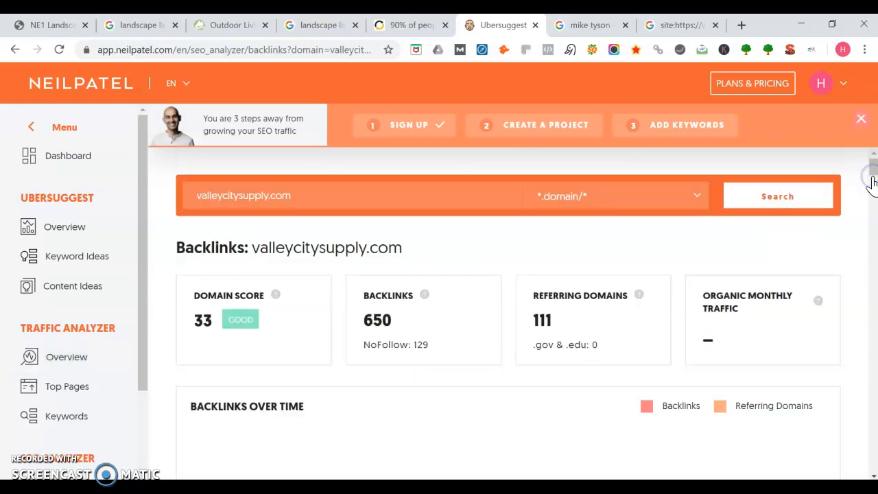
Scroll the backlinks table down to the lowest-scoring linking domains (scores 1–2).
scroll("down", 3)
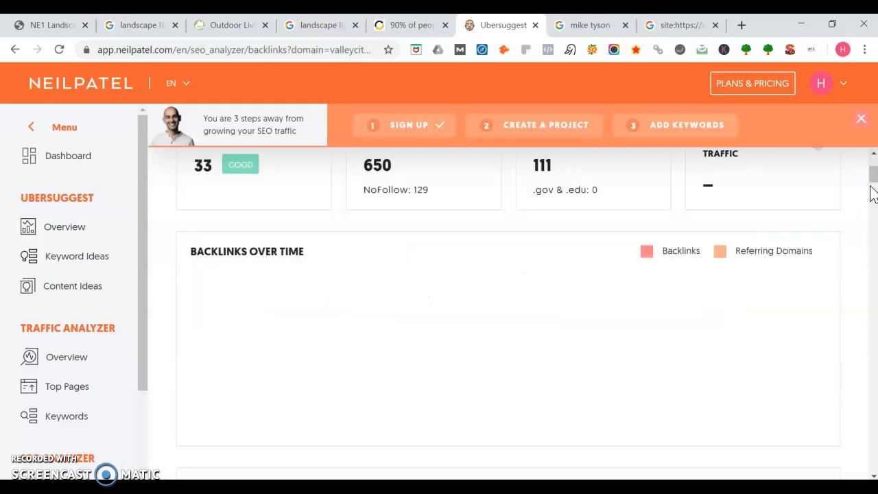
scroll("down", 3)
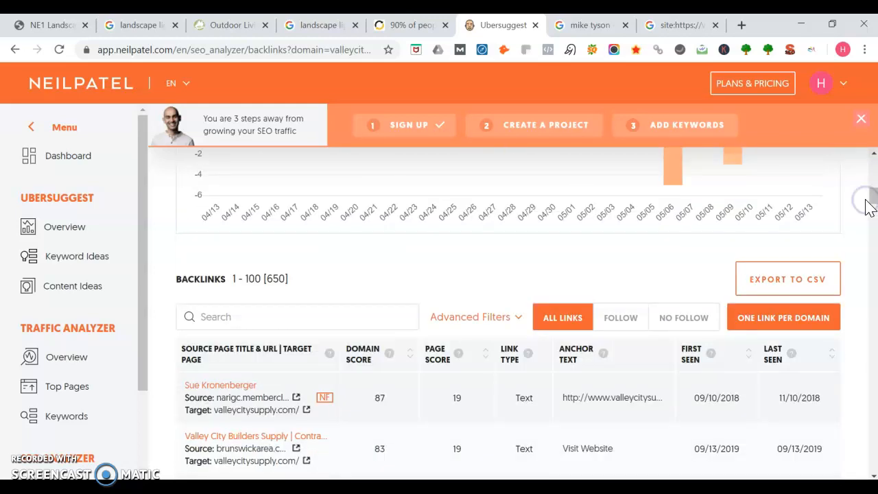
scroll("down", 3)
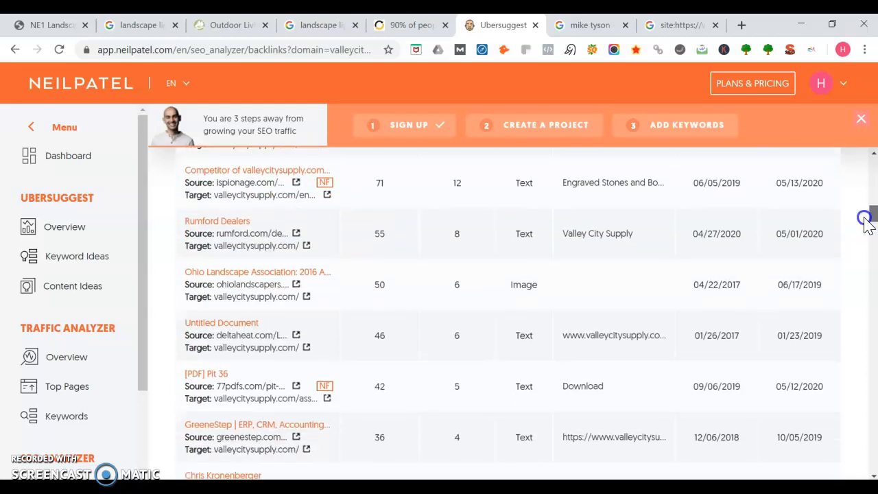
scroll("down", 3)
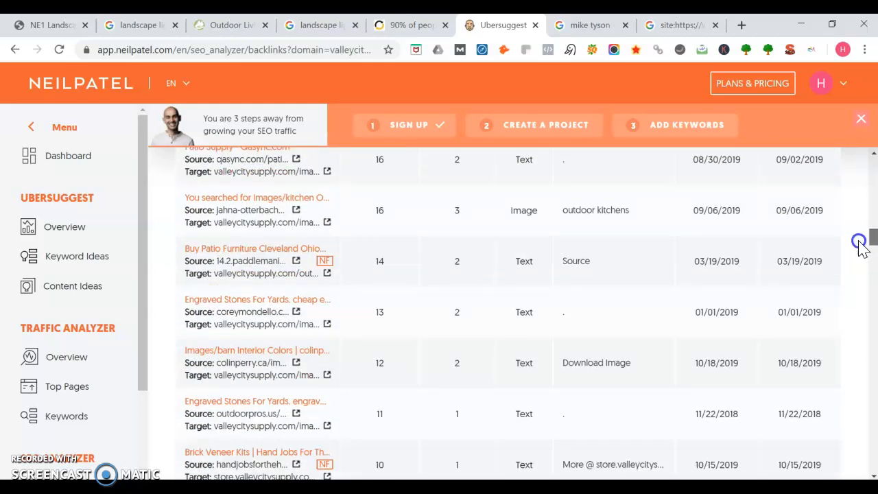
scroll("down", 3)
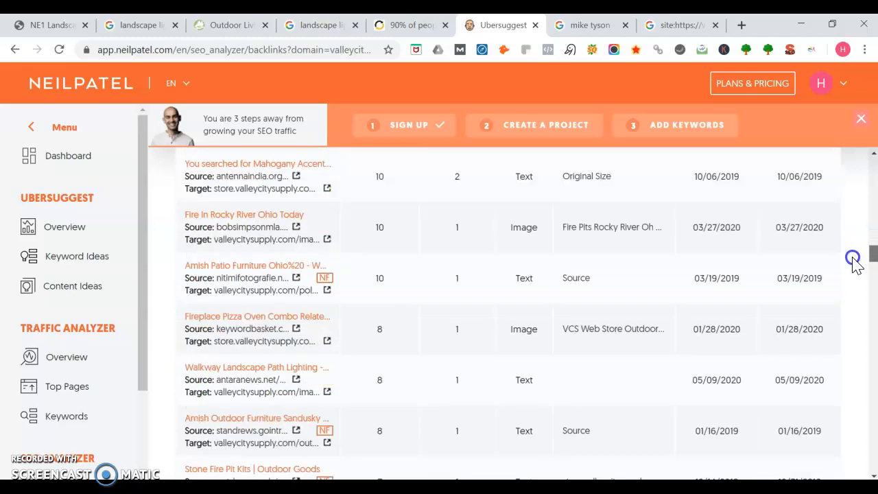
scroll("down", 3)
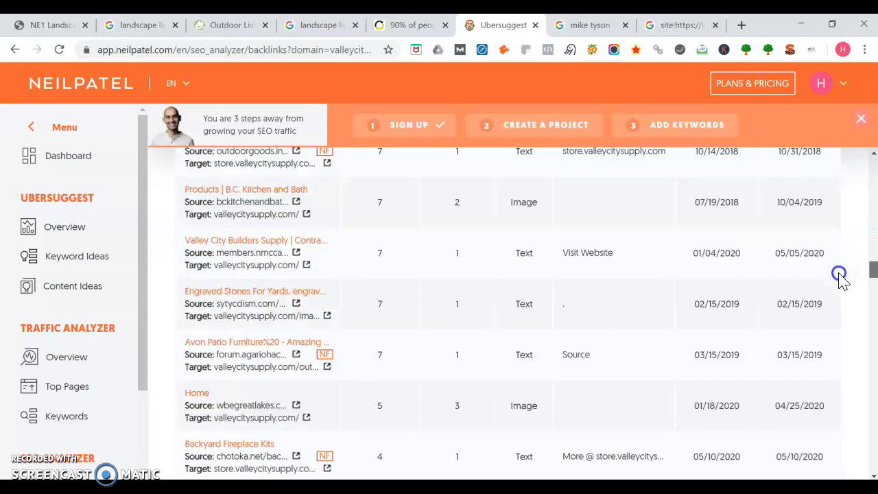
scroll("down", 3)
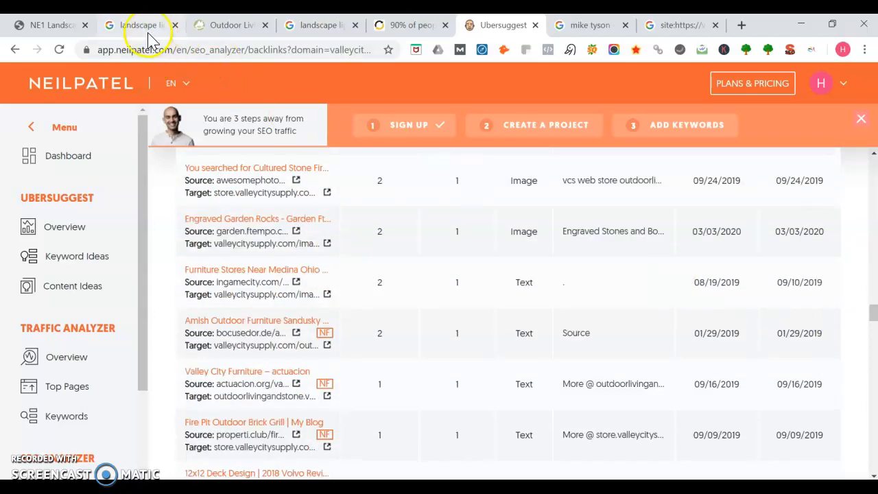
Return to the NE1 Lighting site and view its Contact Us page with the quote form and Rocky River, Ohio address.
left_click(48, 25)
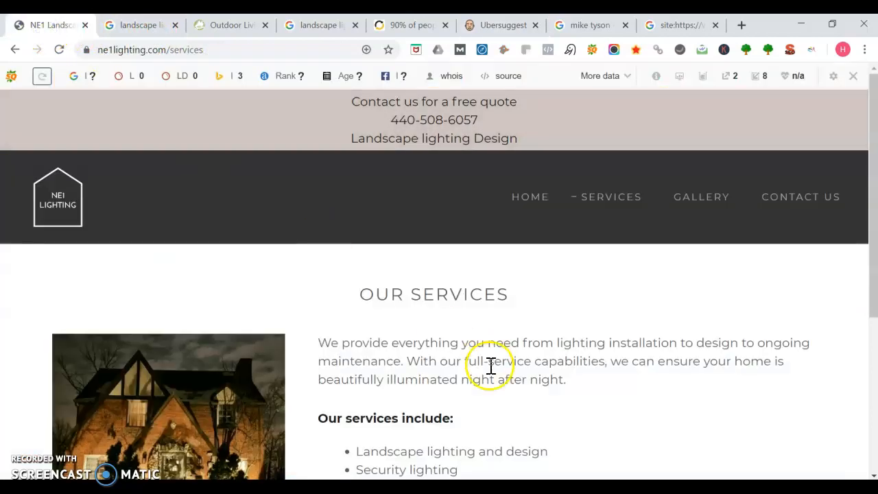
mouse_move(491, 358)
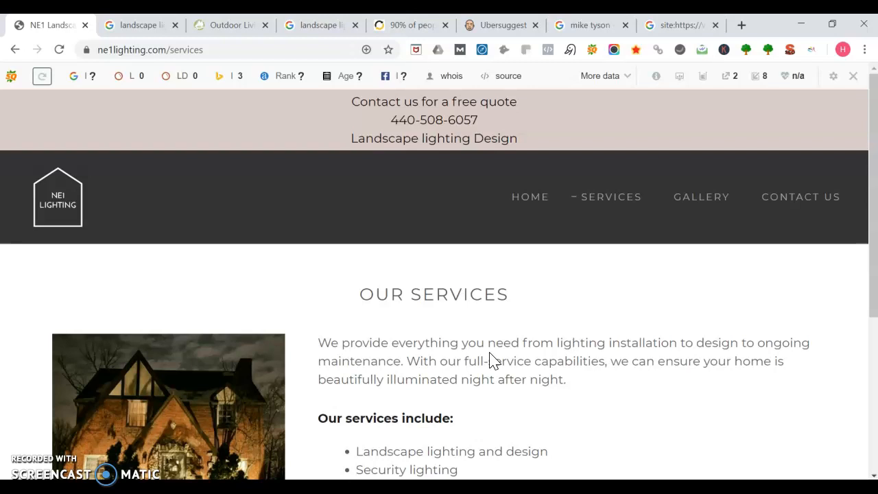
left_click(801, 197)
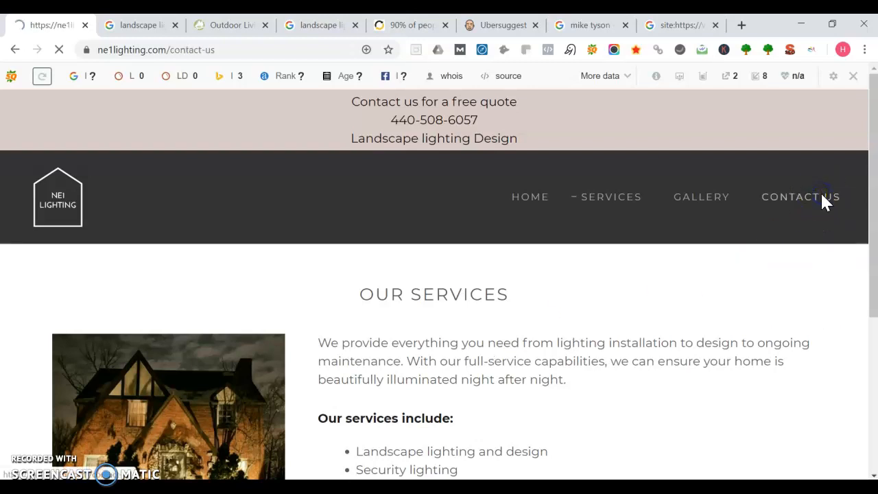
left_click(801, 198)
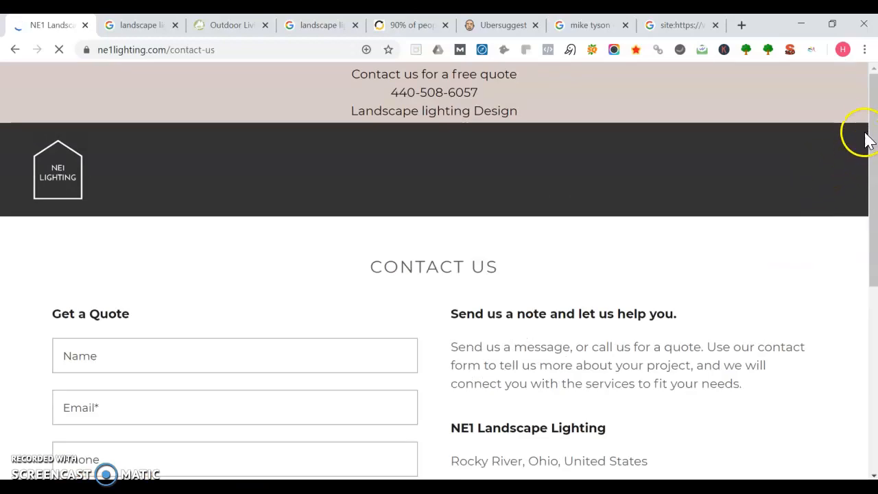
scroll("down", 3)
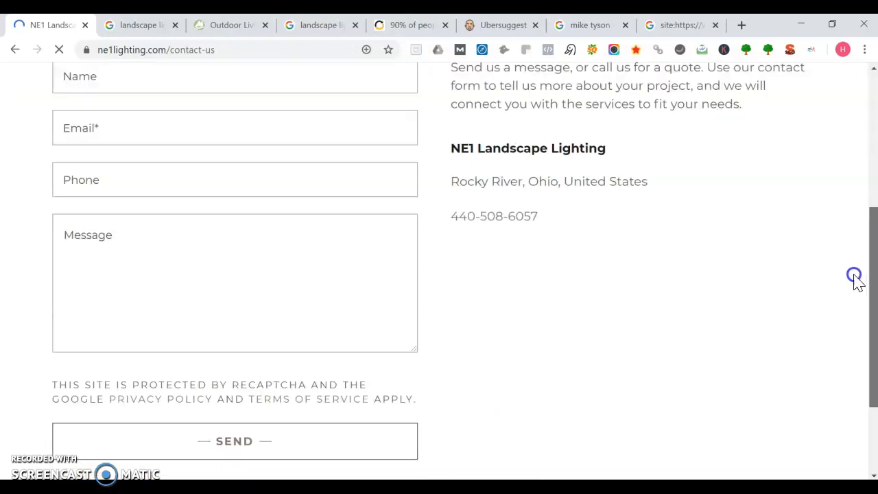
scroll("up", 3)
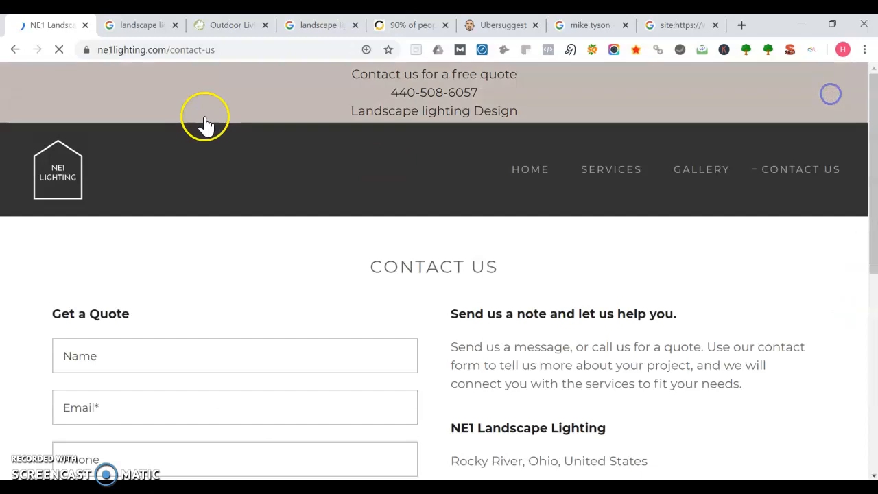